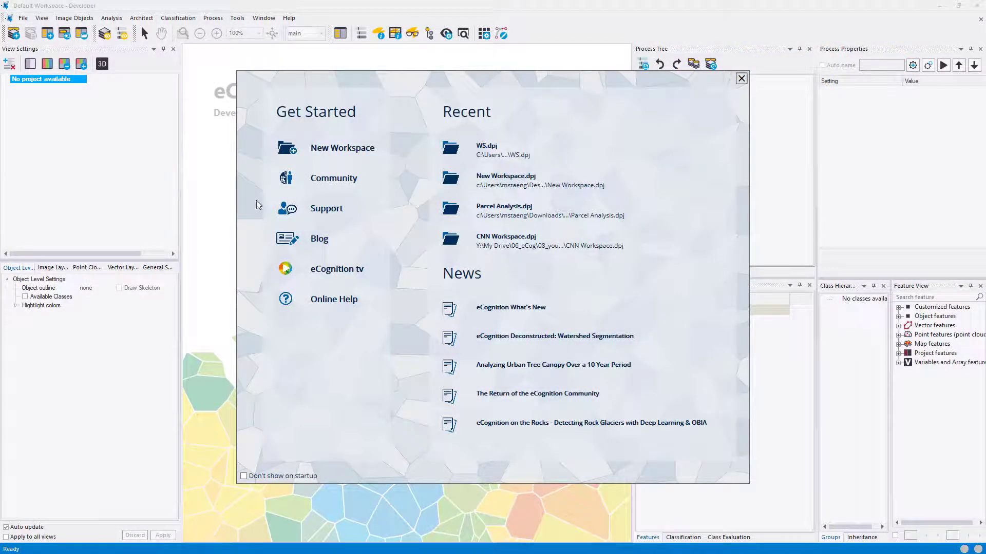
Step: Dismiss the start page and display the scene with standard-deviation equalization
left_click(740, 78)
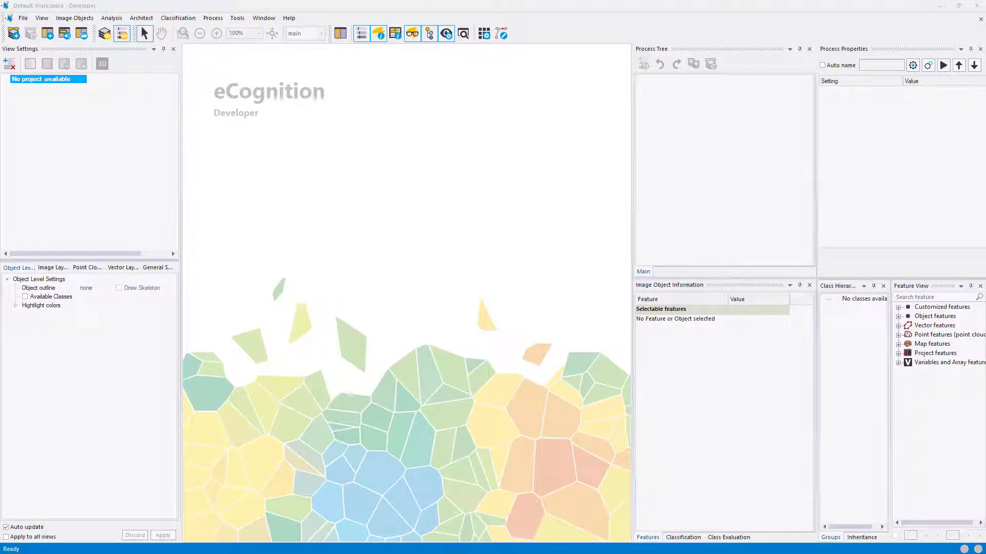
mouse_move(269, 245)
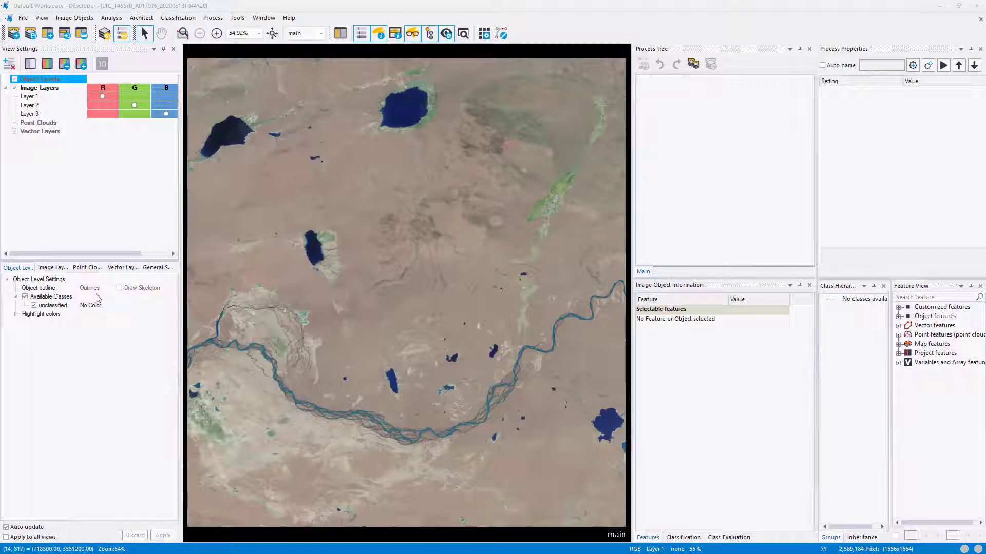
left_click(110, 297)
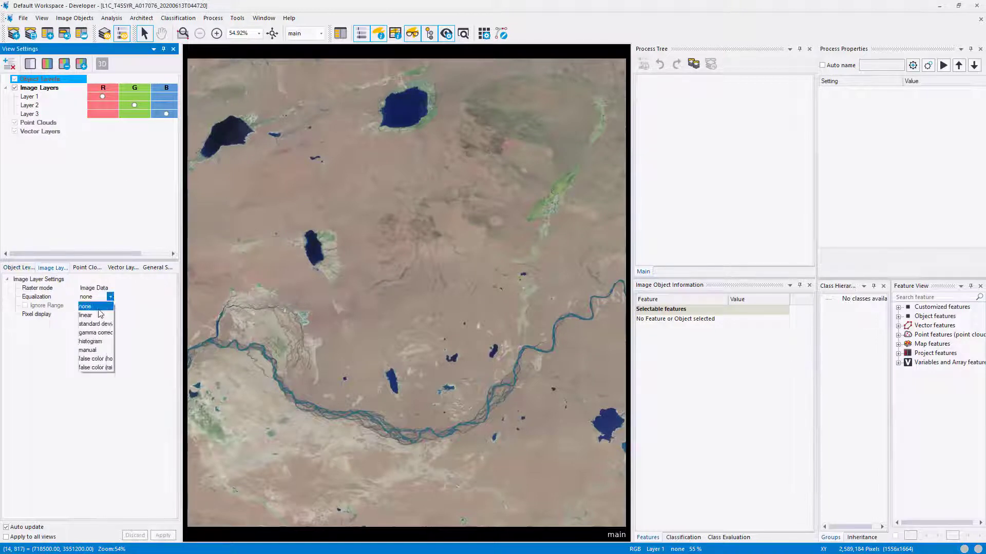
left_click(96, 324)
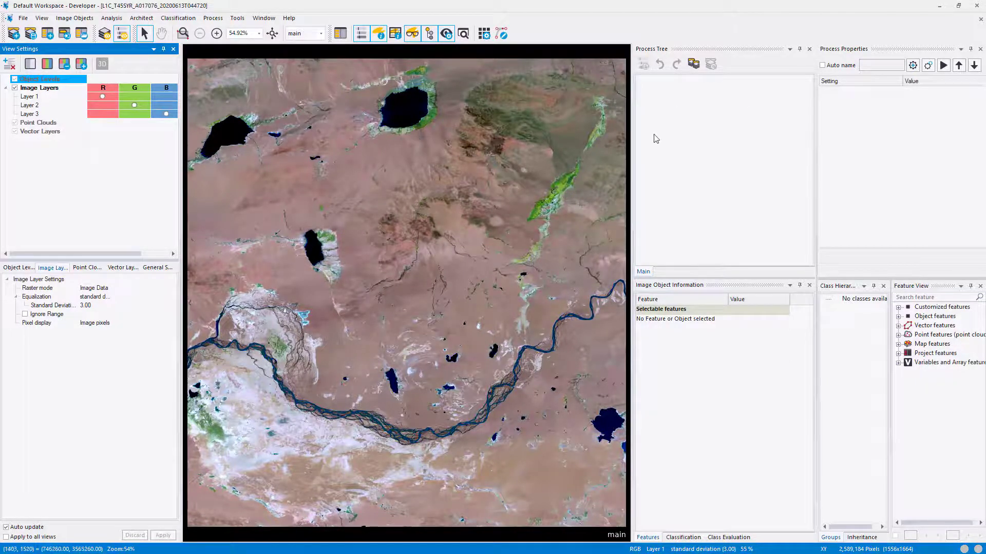
Step: Add a new process using the unsupervised classification (ISODATA) algorithm, found by typing 'un'
right_click(673, 123)
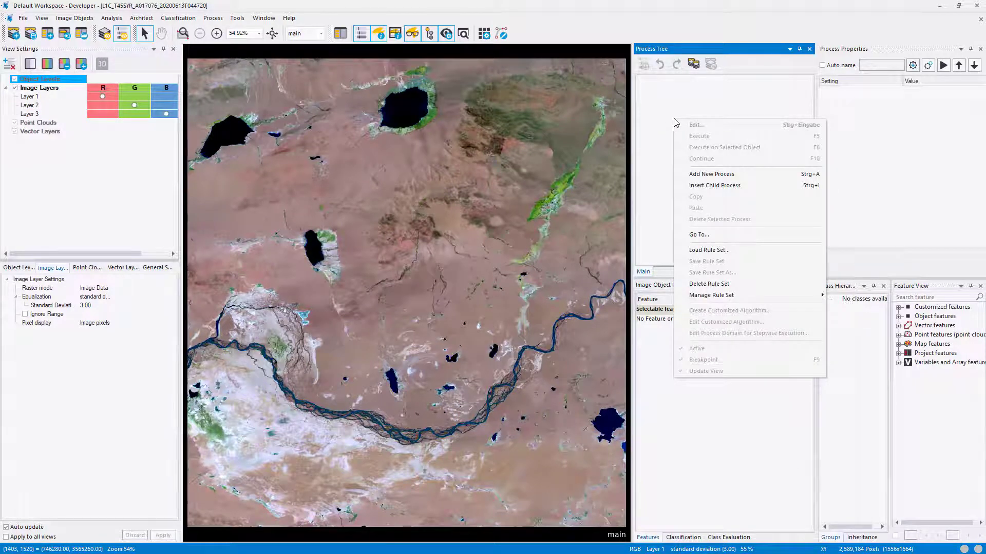
mouse_move(697, 176)
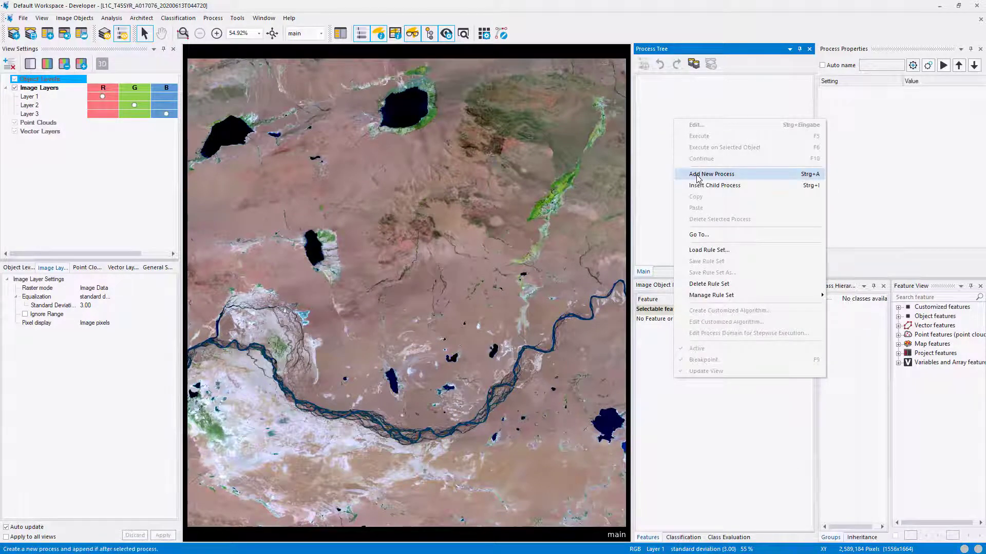
left_click(711, 173)
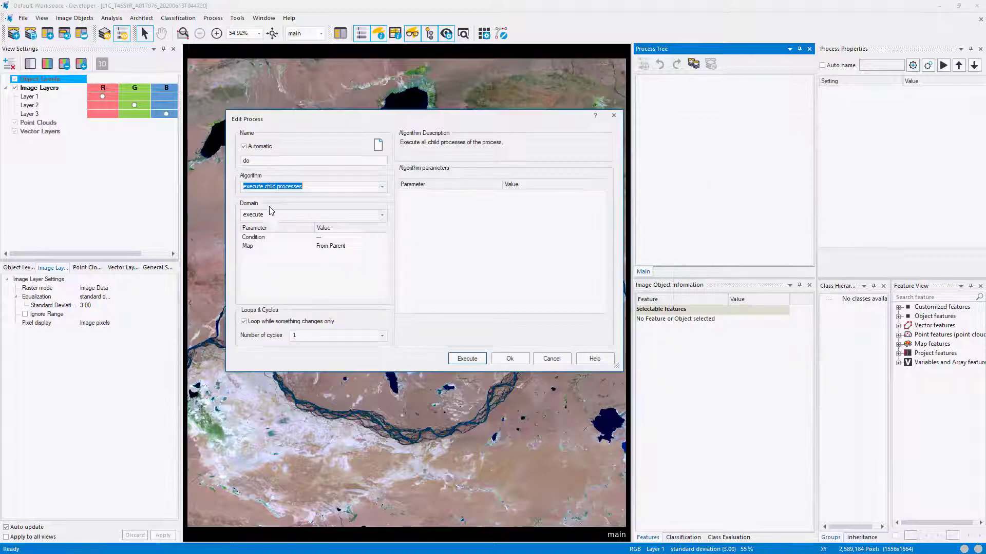
type("un")
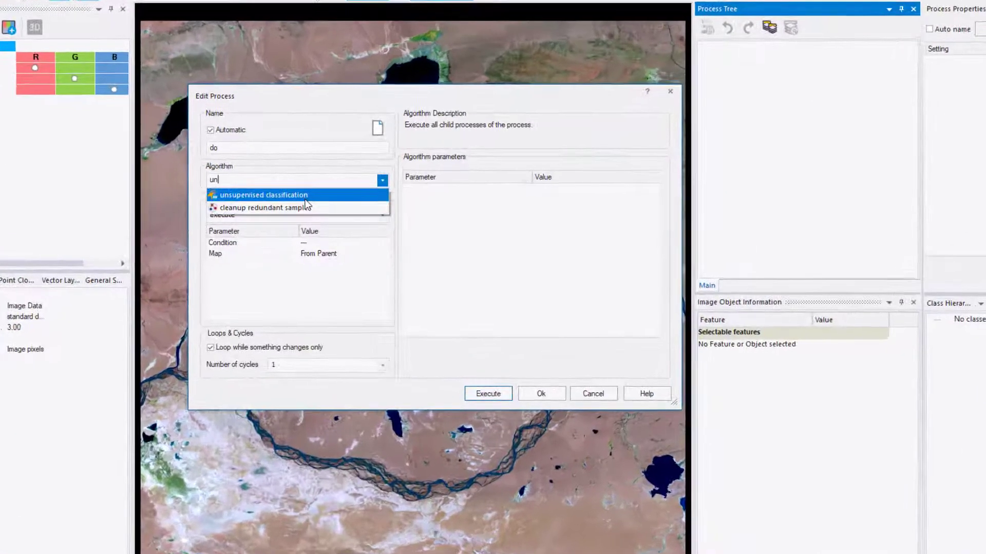
left_click(263, 194)
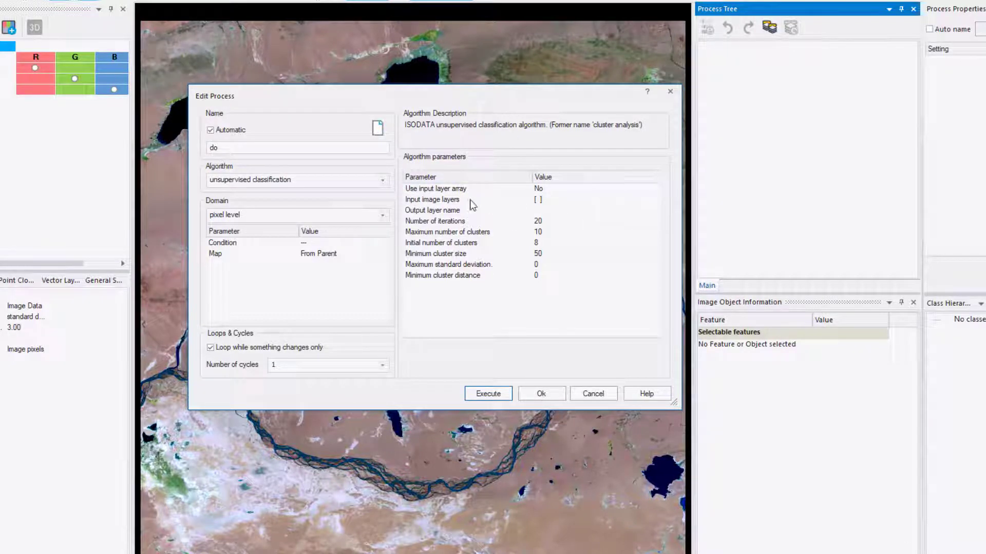
Step: Use Layers 1, 2 and 3 as inputs and name the output layer USC_layer
left_click(653, 200)
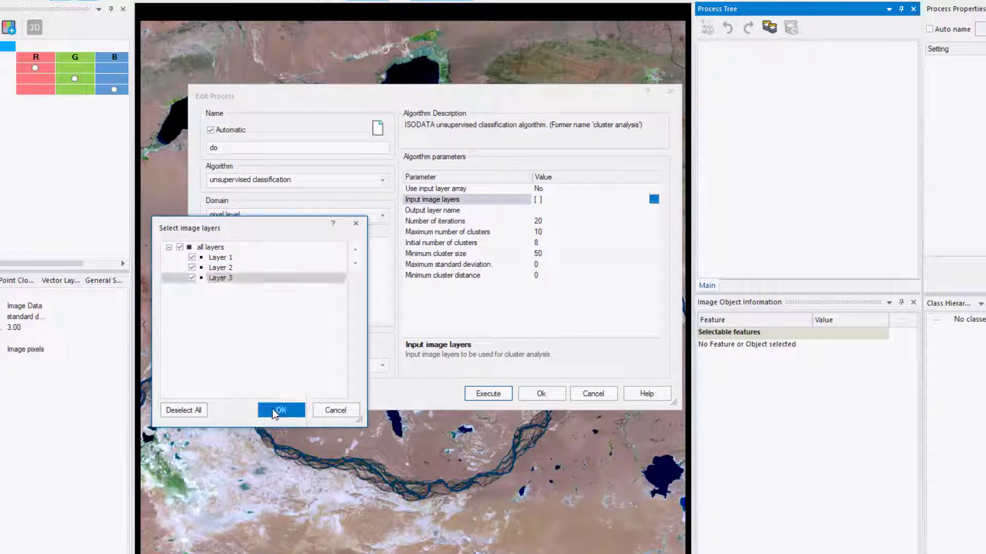
left_click(280, 409)
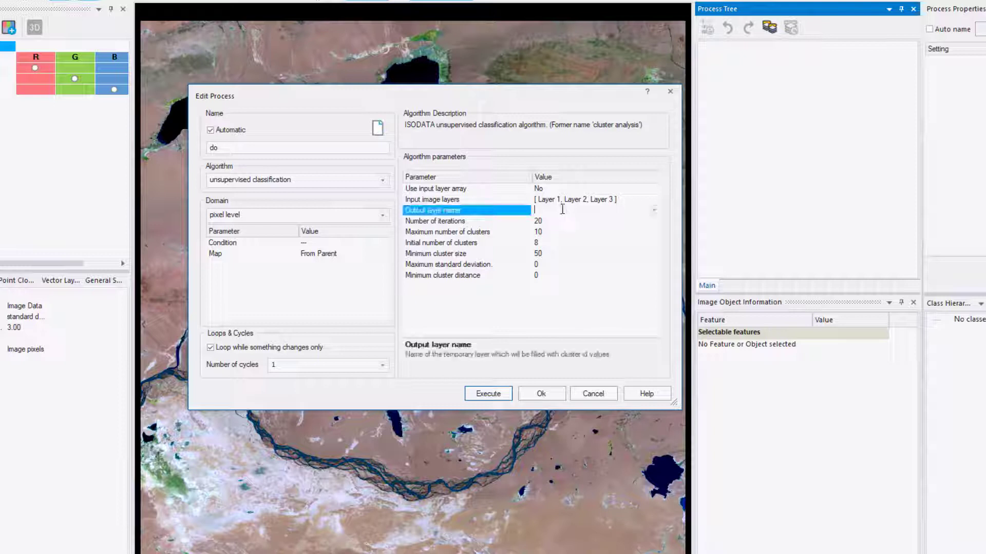
type("US")
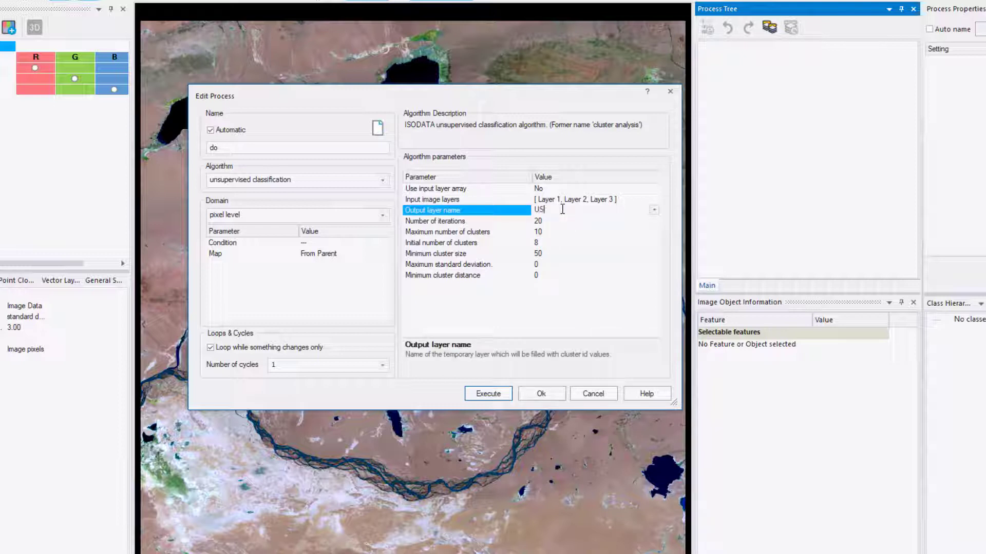
type("C_layer")
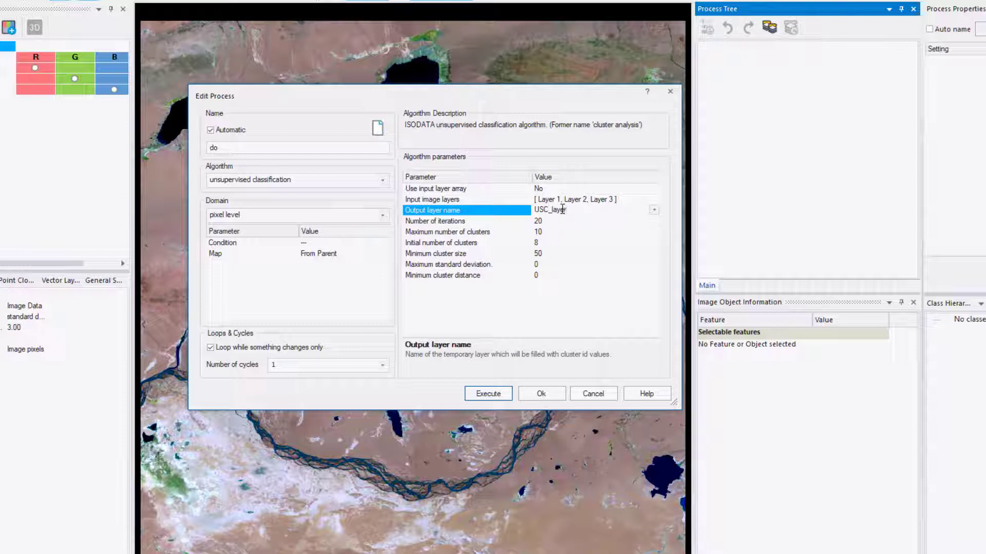
left_click(435, 220)
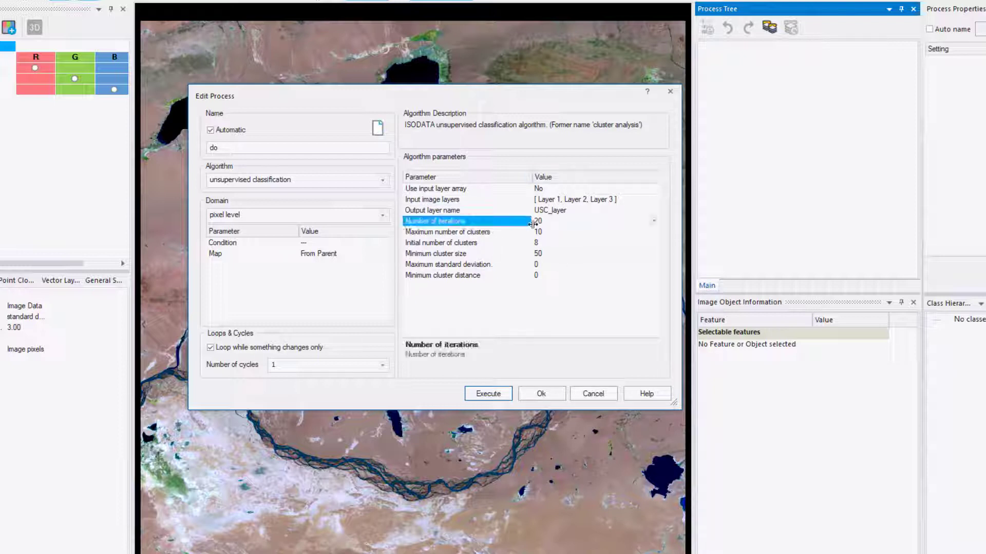
Step: Review iterations, cluster counts, minimum size and maximum deviation, keeping the defaults
left_click(446, 232)
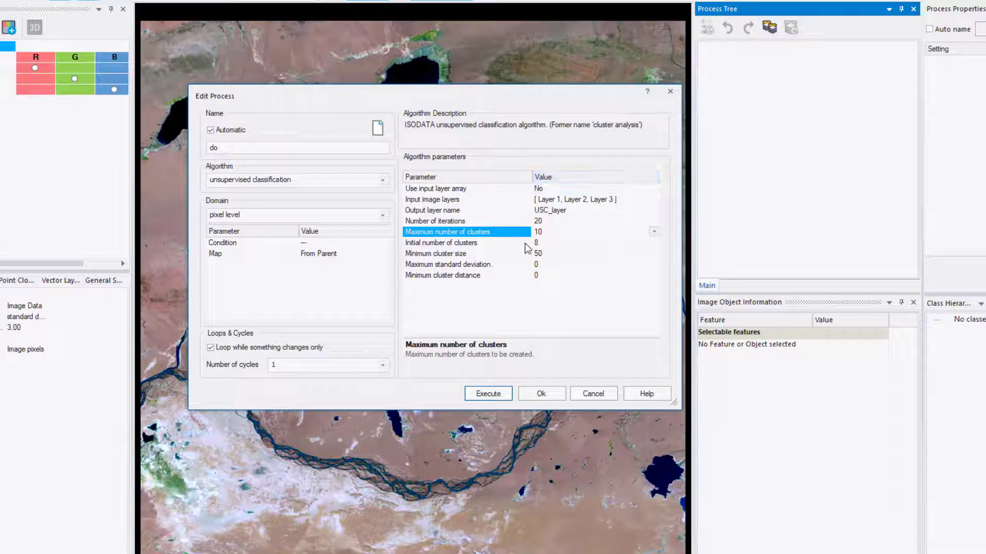
left_click(441, 243)
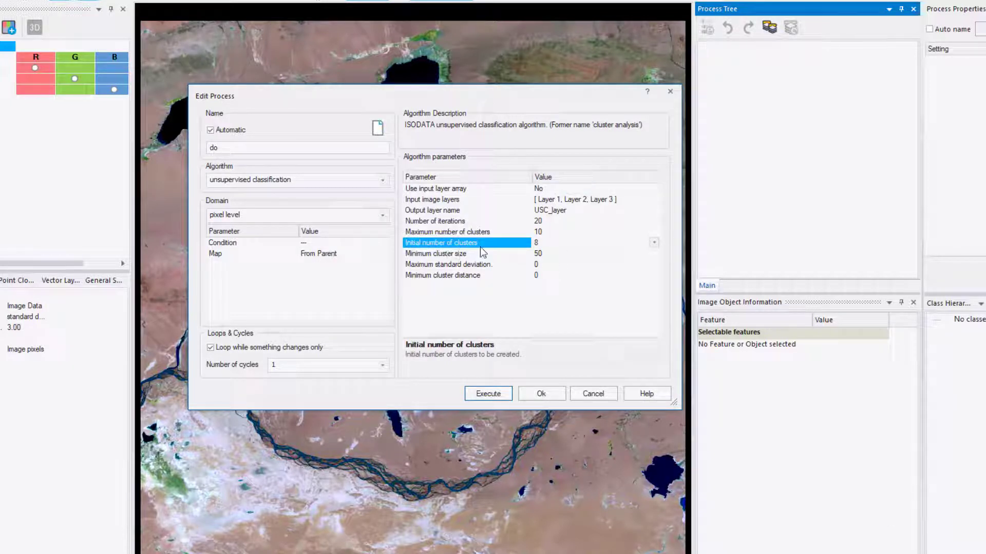
left_click(465, 253)
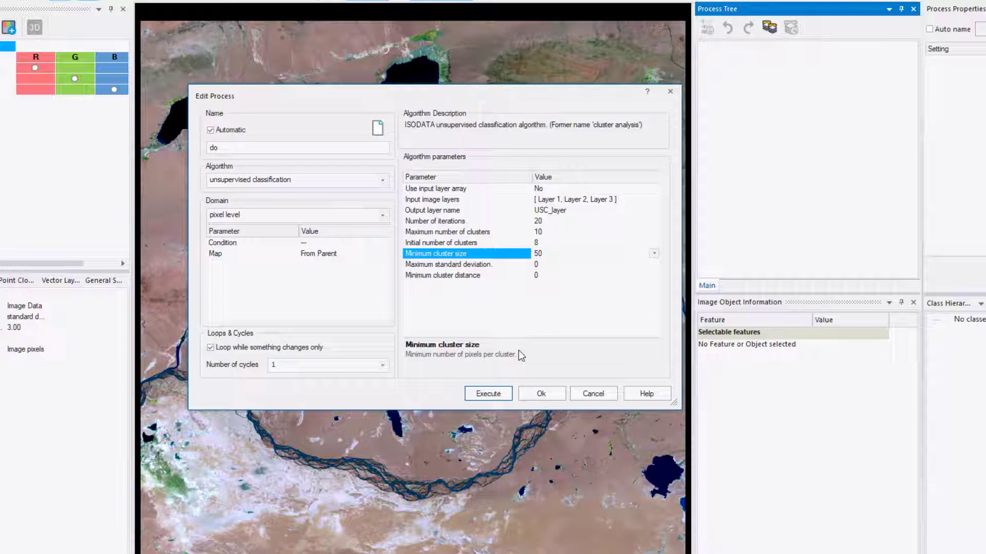
left_click(448, 264)
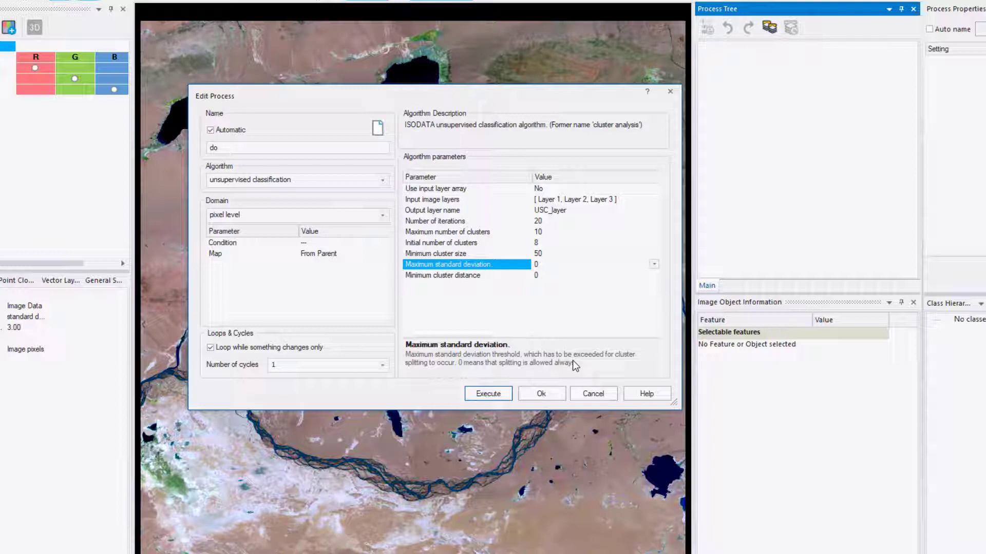
mouse_move(573, 286)
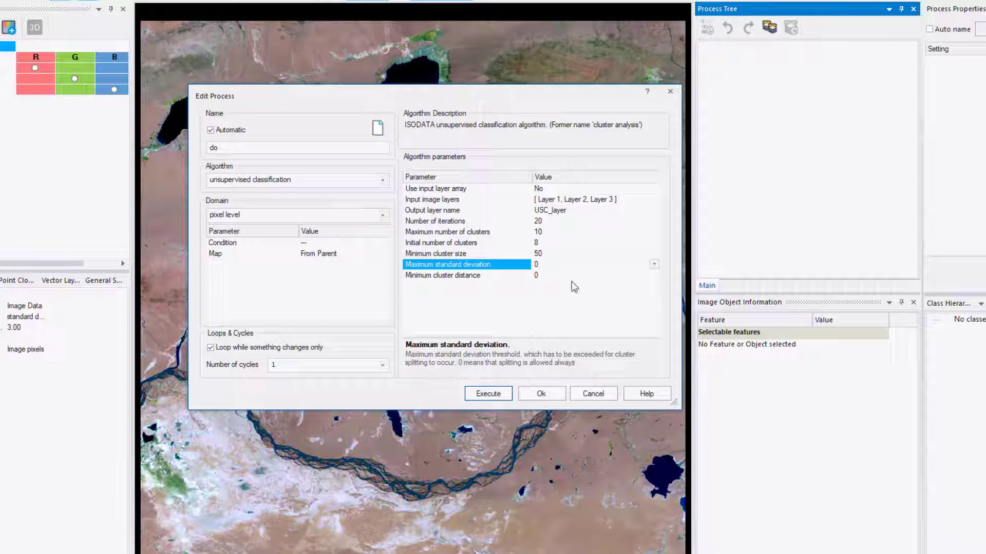
mouse_move(574, 280)
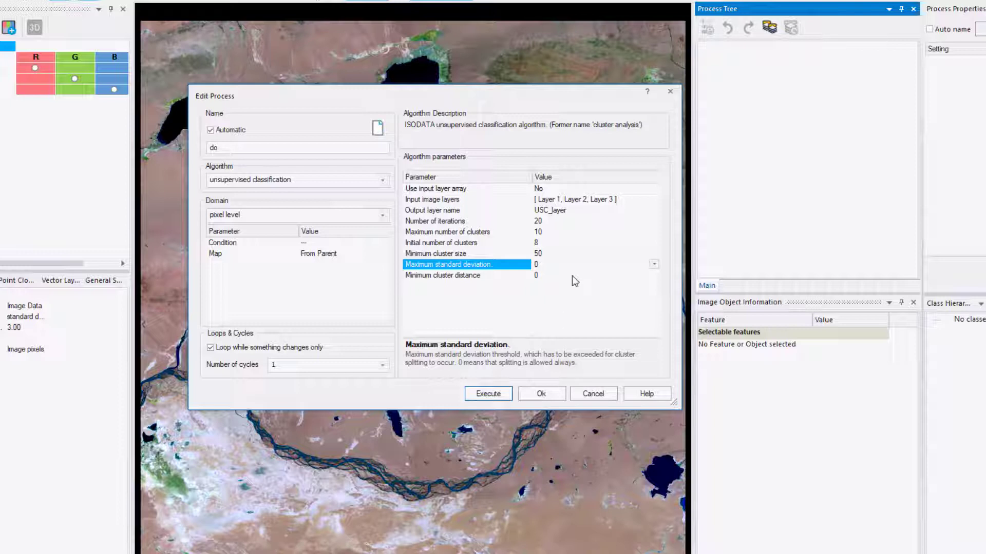
left_click(465, 275)
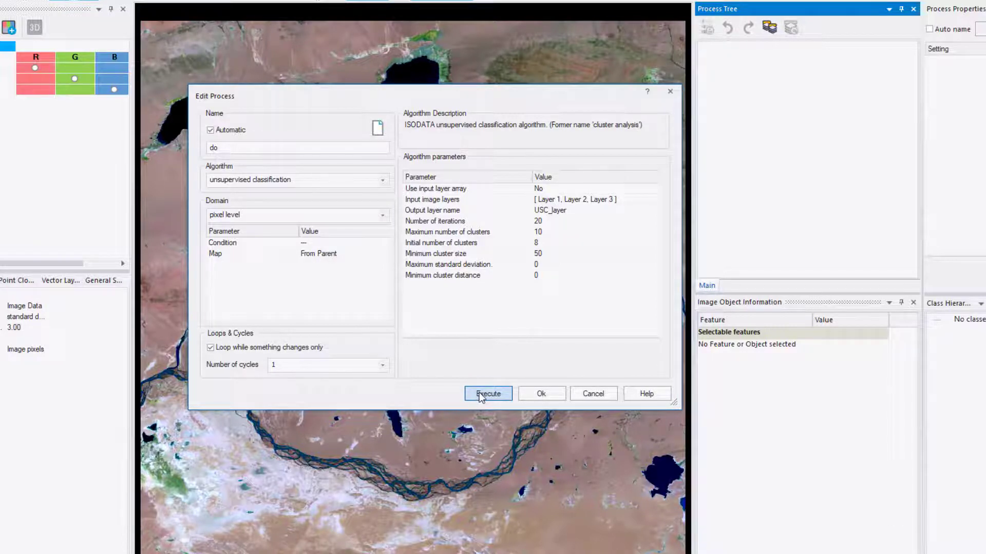
Step: Execute the ISODATA process, then cancel an unfinished second process
left_click(488, 394)
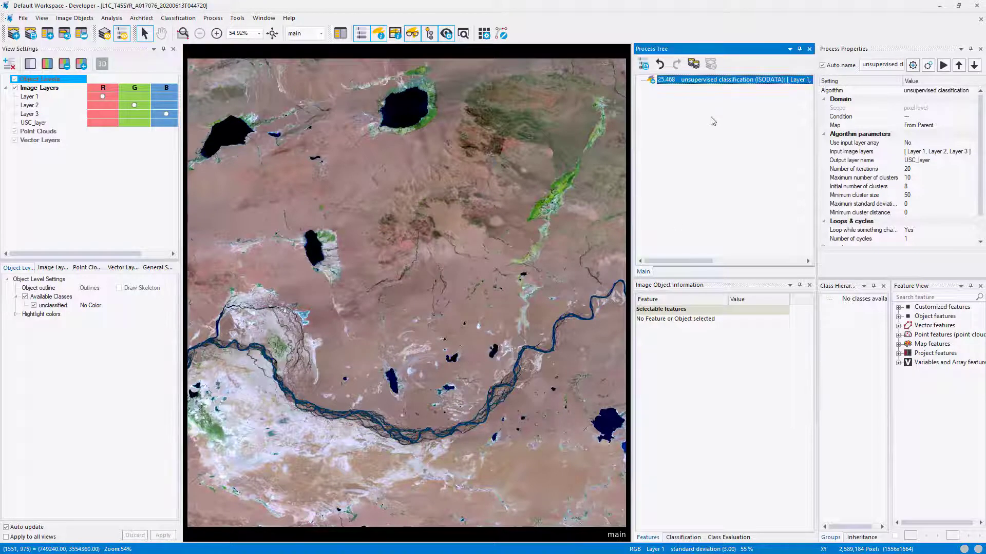
type("ind")
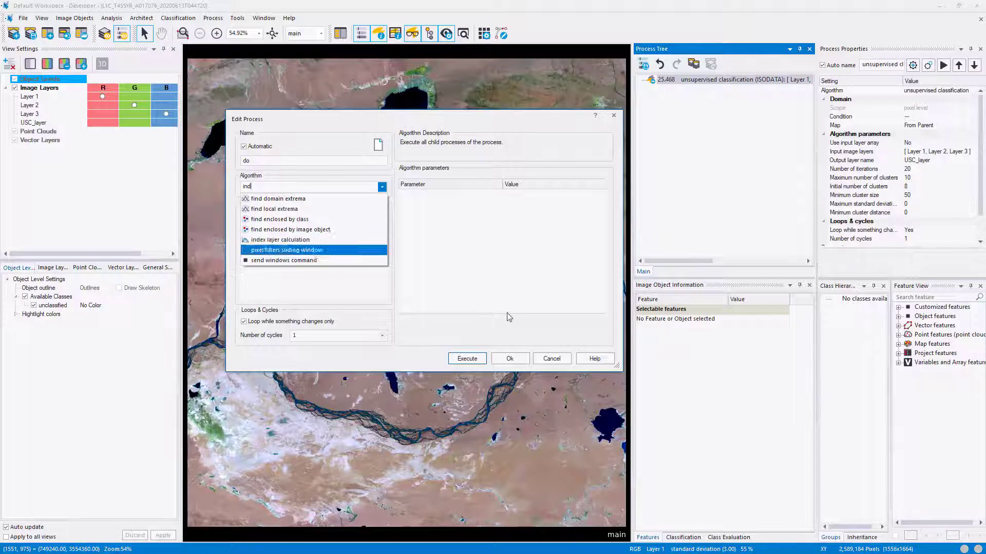
mouse_move(288, 240)
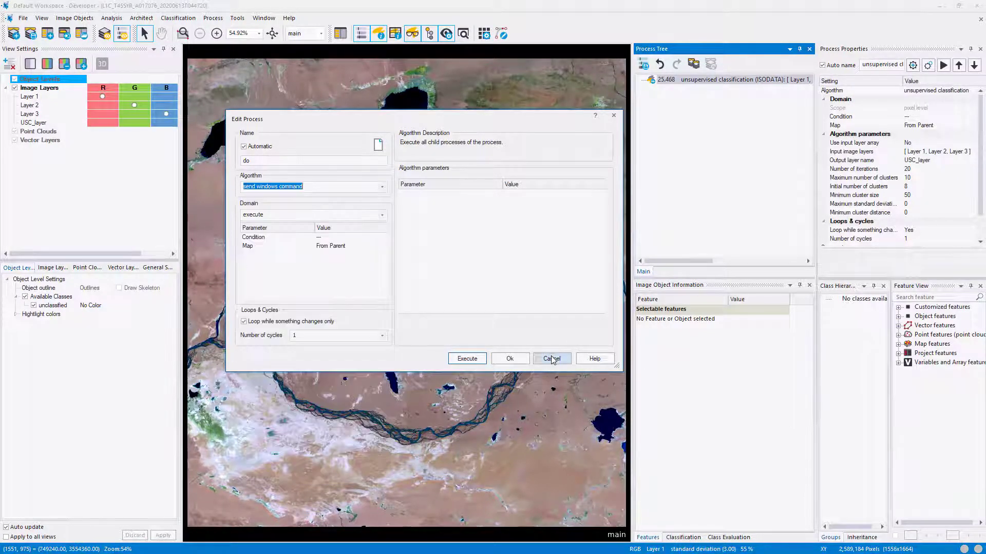
left_click(551, 358)
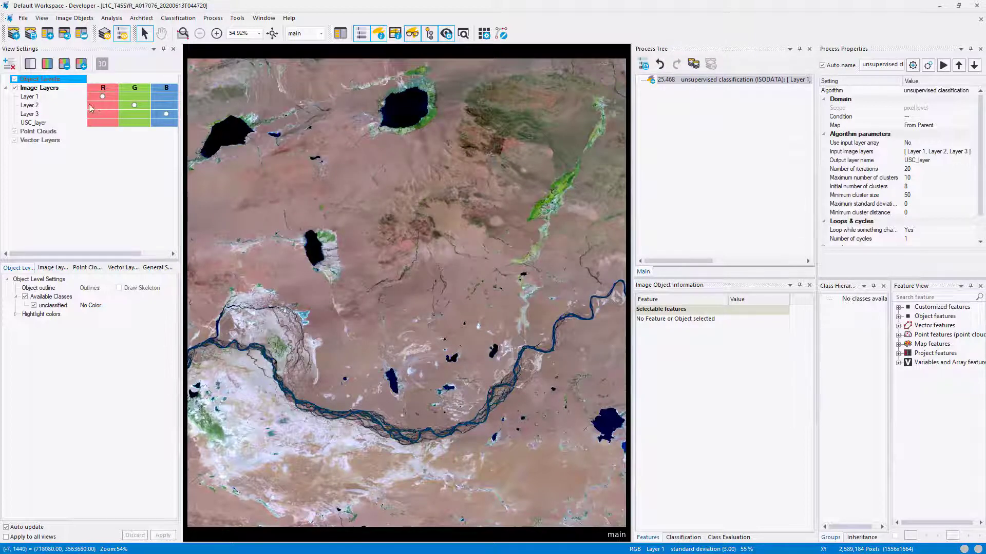
Step: Split the view horizontally and swipe-compare the original scene against USC_layer
left_click(264, 18)
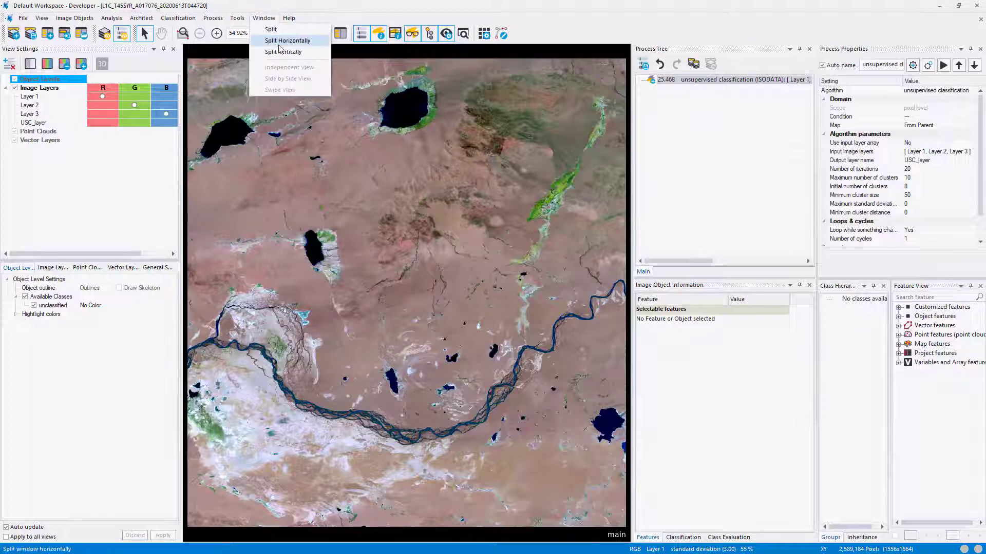
left_click(288, 40)
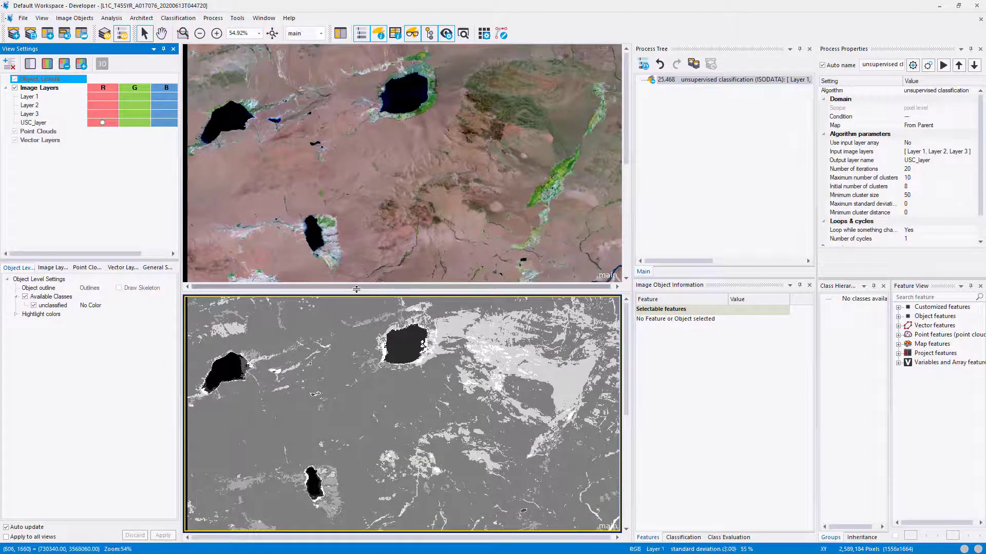
left_click(263, 18)
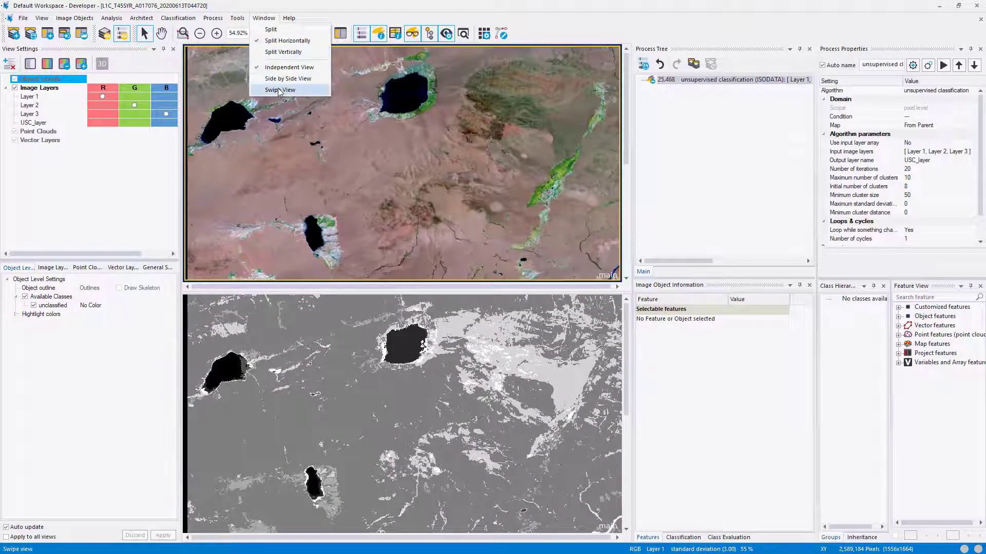
left_click(287, 78)
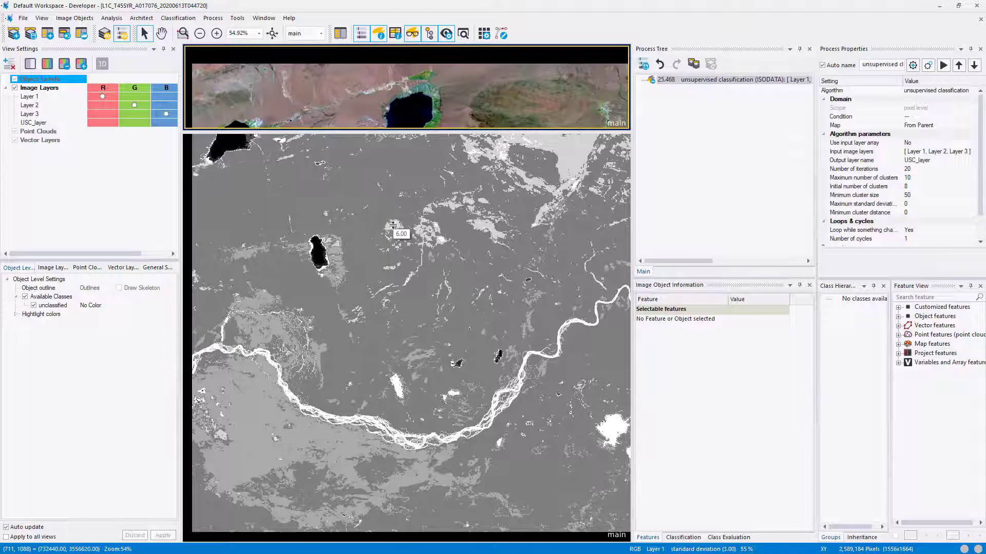
Step: Rerun ISODATA with 2 initial clusters and at most 5 clusters
double_click(723, 79)
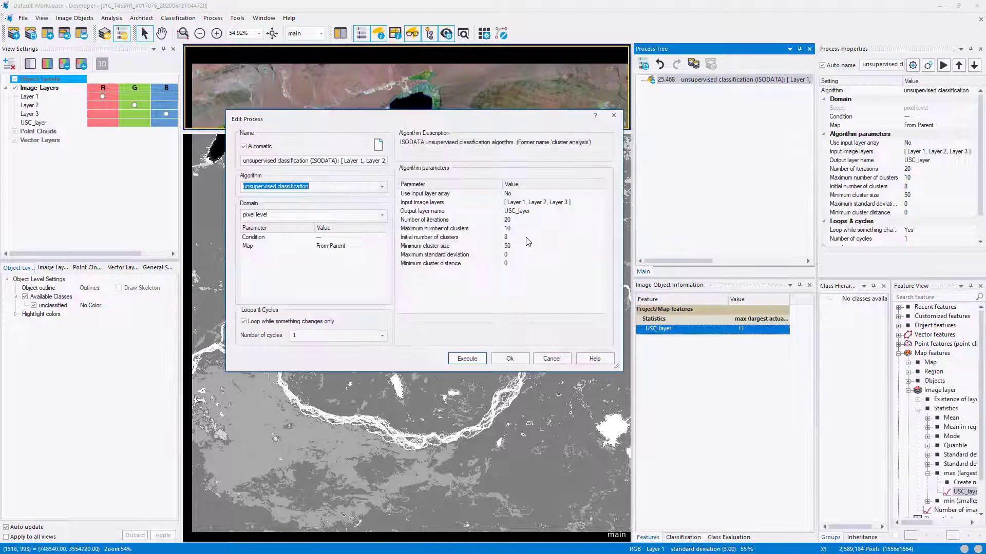
left_click(424, 219)
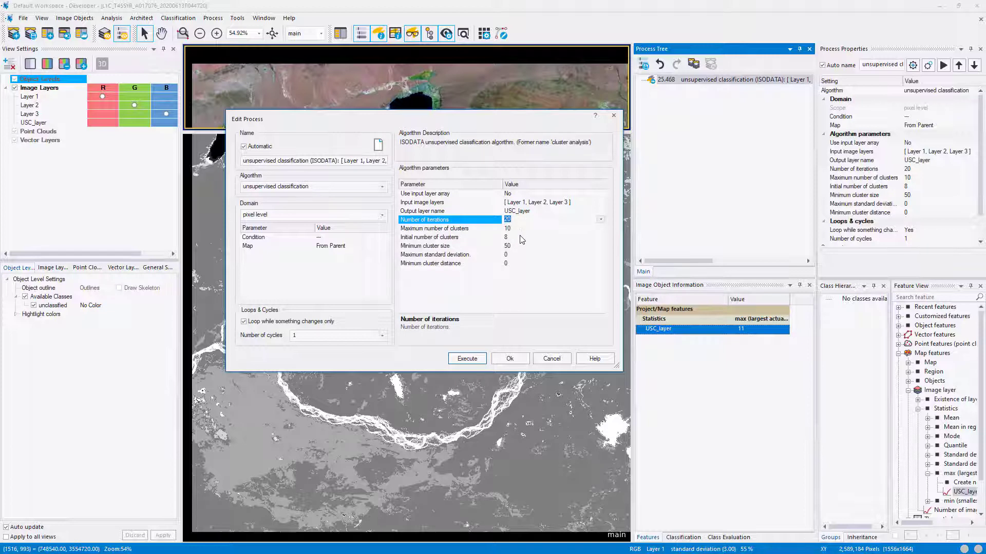
left_click(450, 237)
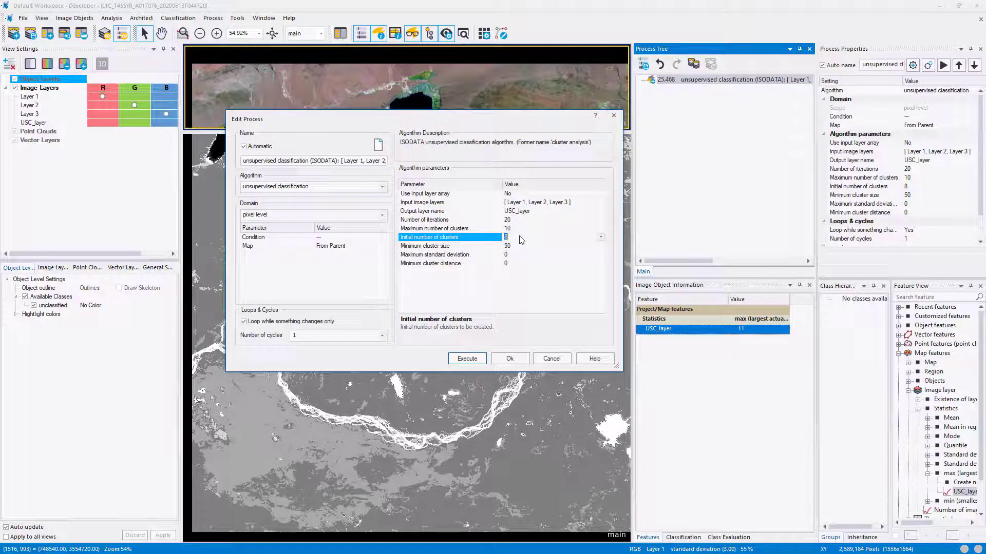
type("2")
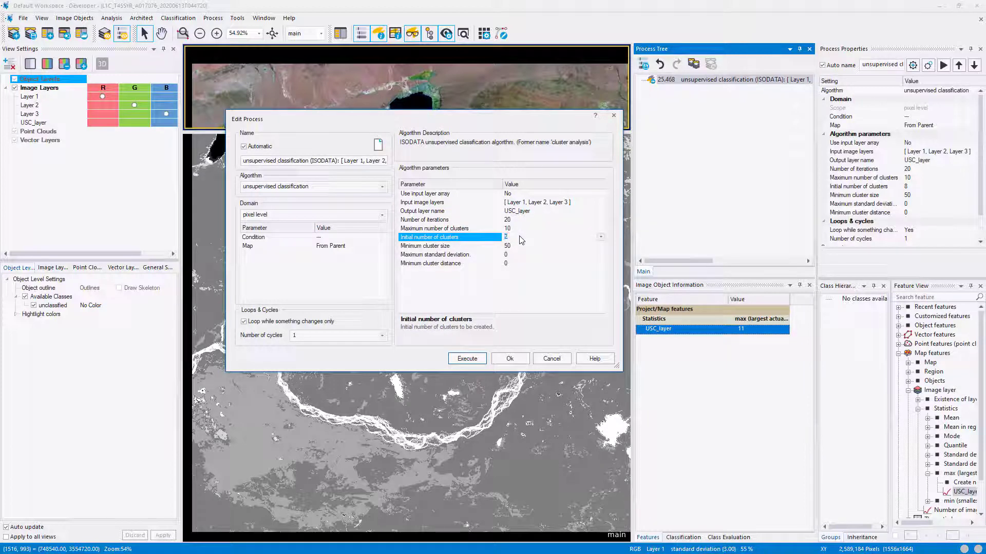
left_click(446, 228)
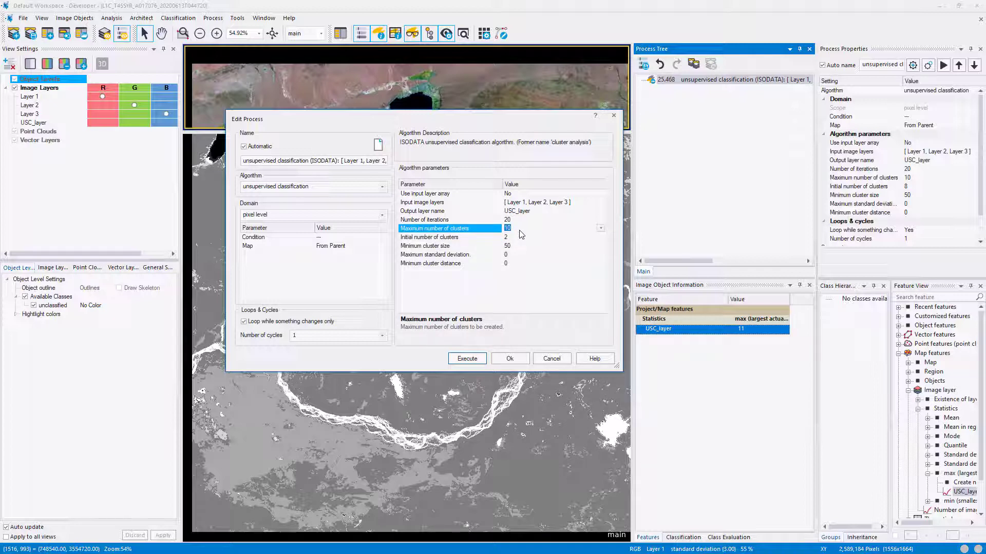
type("5")
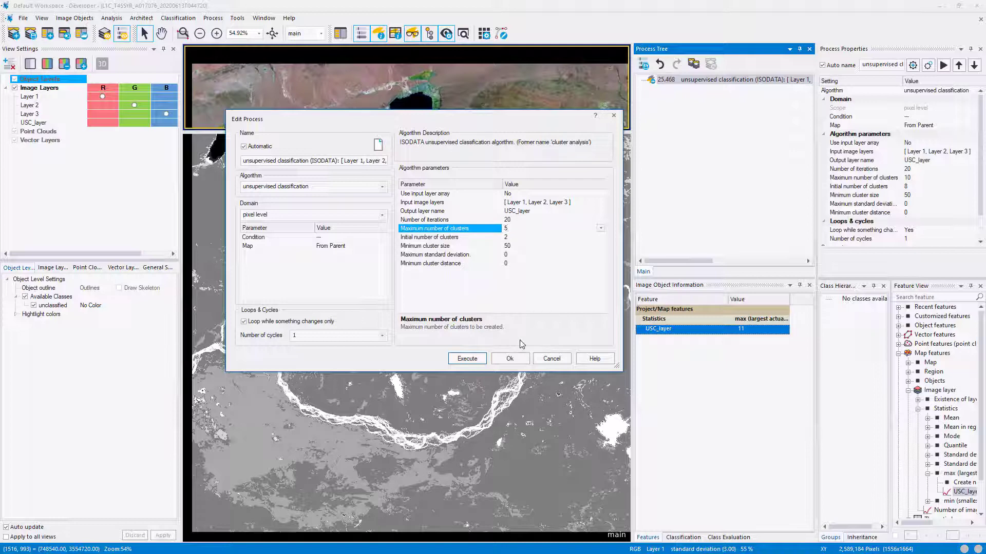
left_click(466, 358)
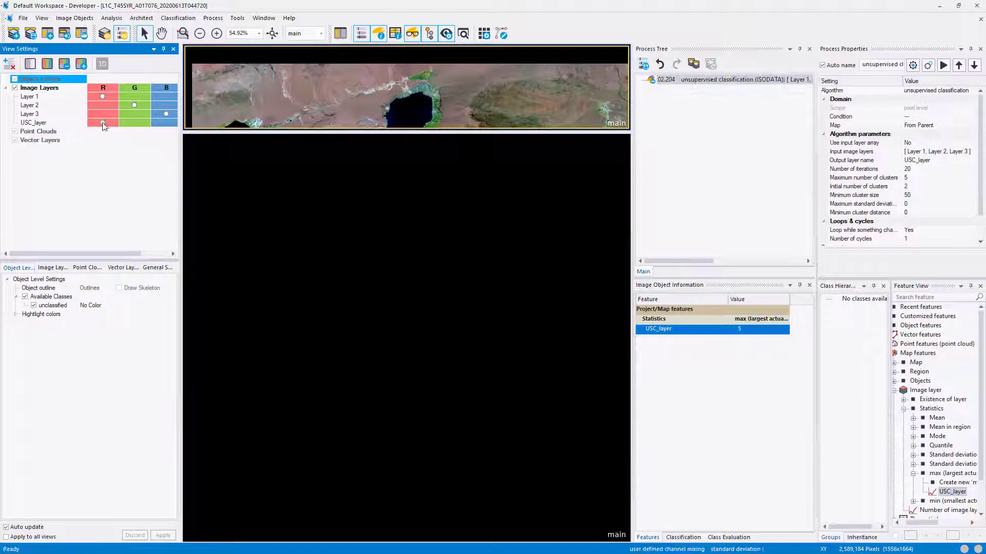
Step: Show the USC_layer clusters over the satellite image and select the ISODATA process
left_click(103, 122)
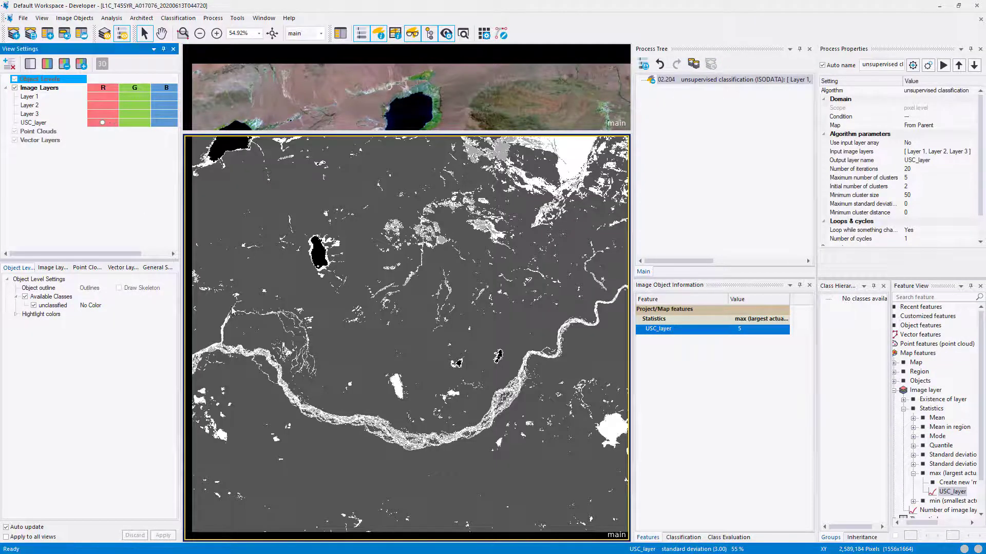
mouse_move(396, 382)
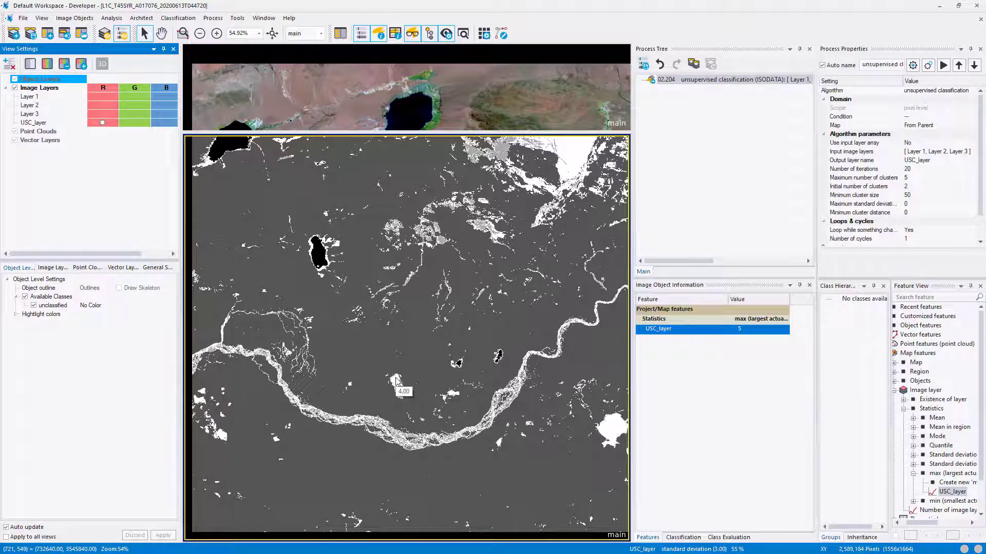
mouse_move(371, 367)
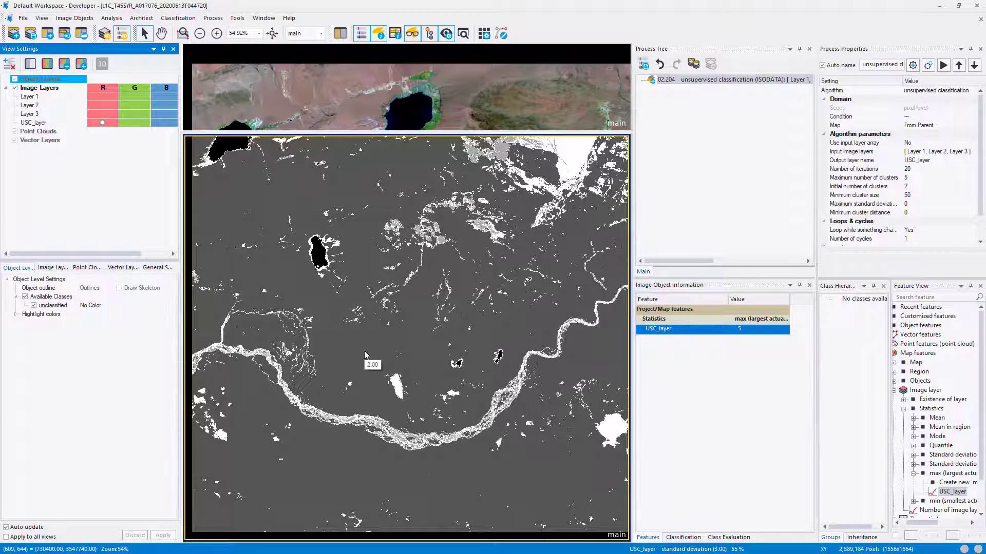
mouse_move(525, 271)
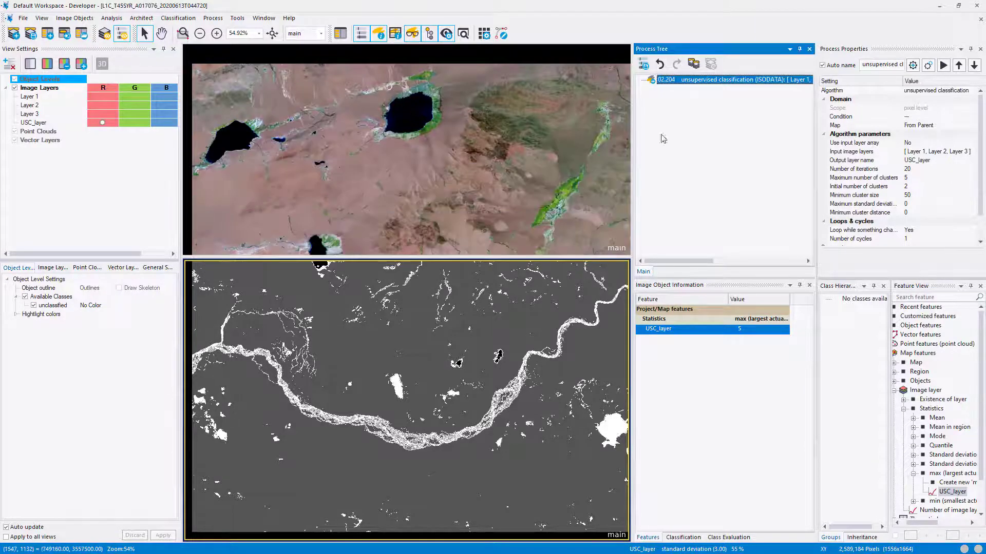
left_click(943, 65)
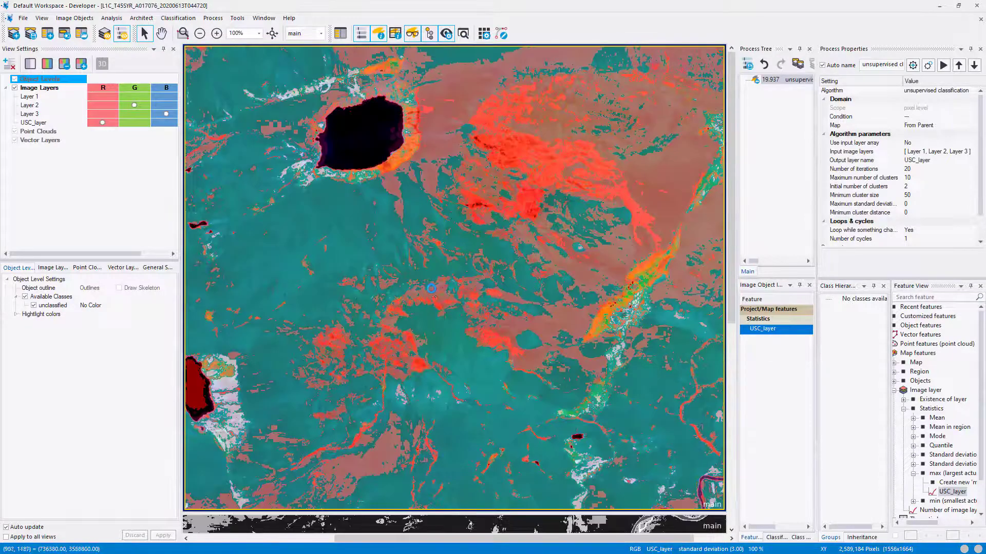
left_click(200, 34)
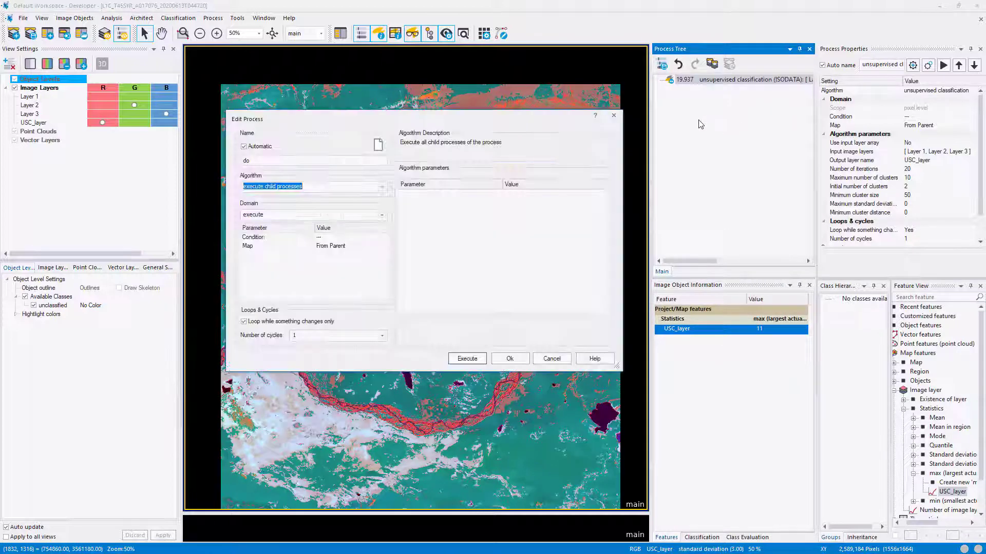
Step: Add a multi-threshold segmentation on USC_layer creating 'New Level' with thresholds 1 through 7
type("mul")
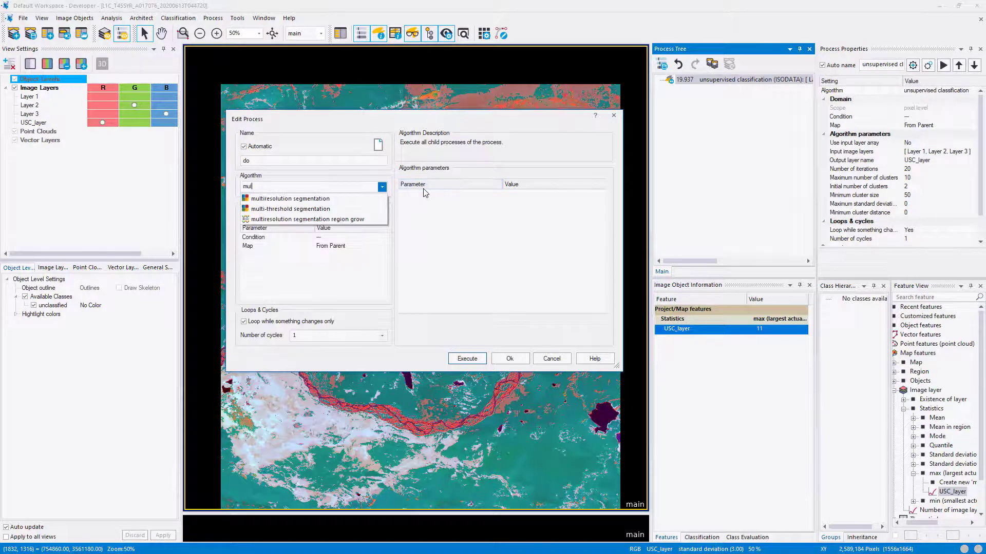
left_click(291, 208)
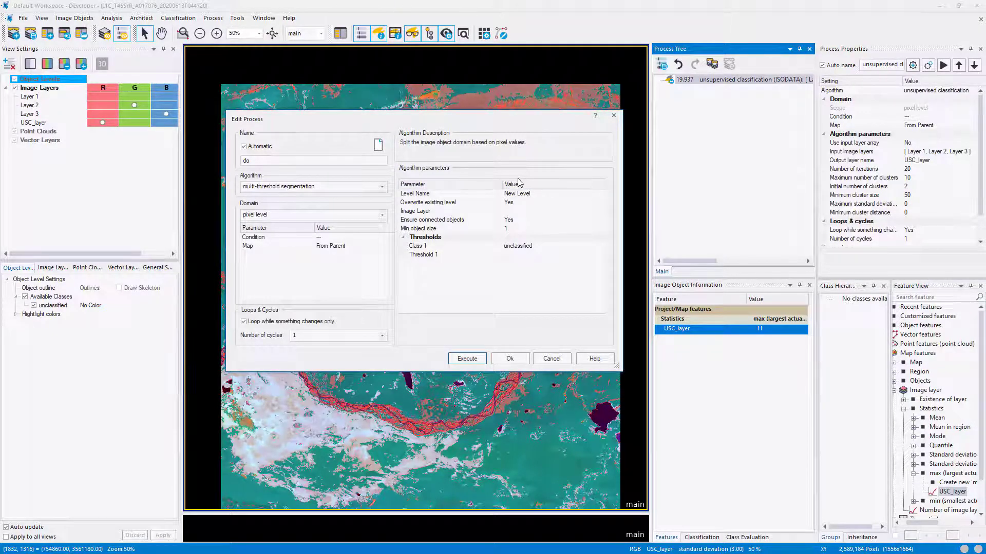
left_click(597, 210)
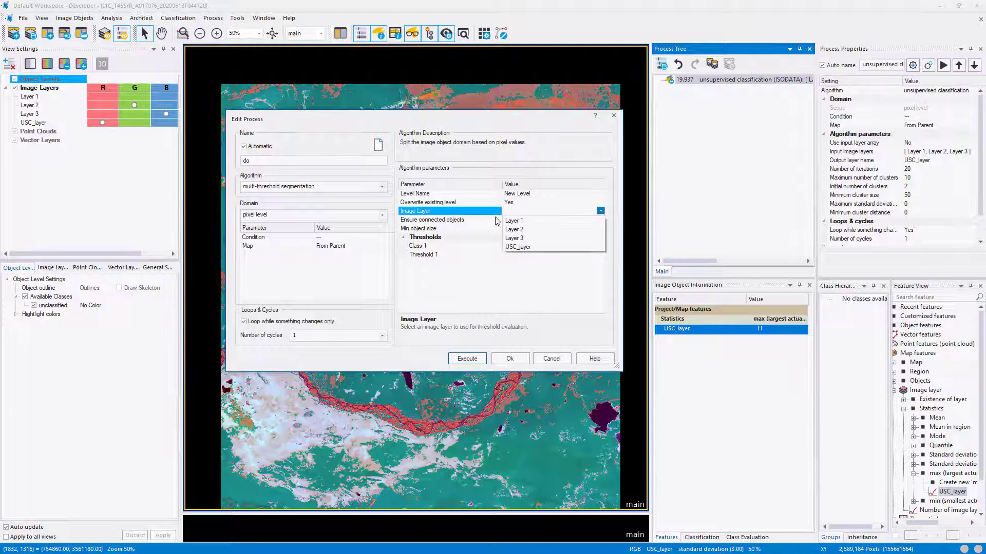
left_click(518, 246)
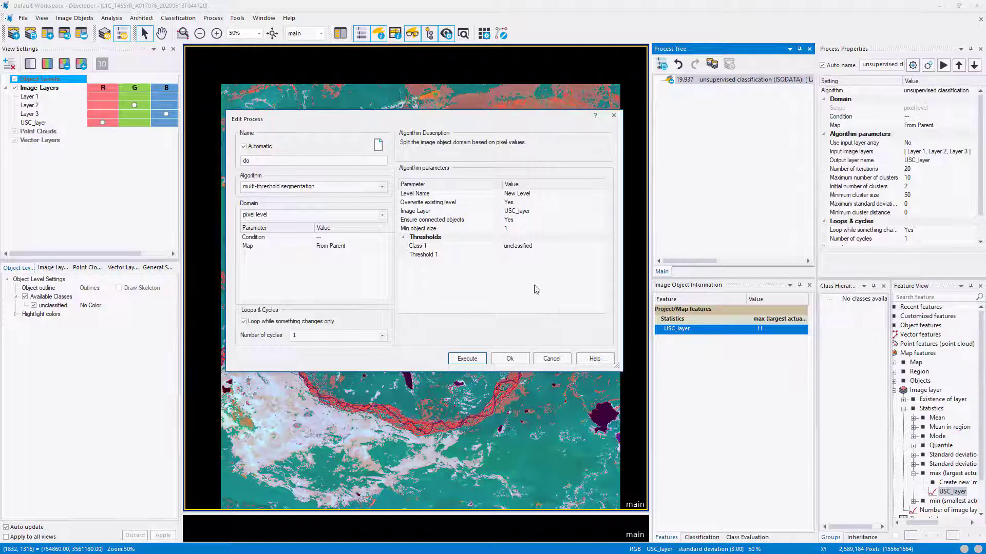
mouse_move(549, 304)
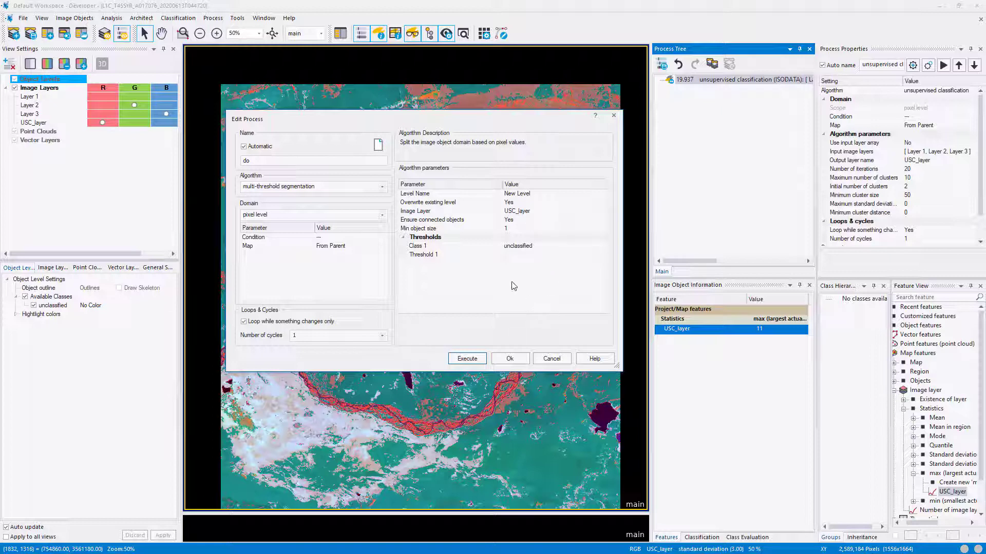
left_click(423, 255)
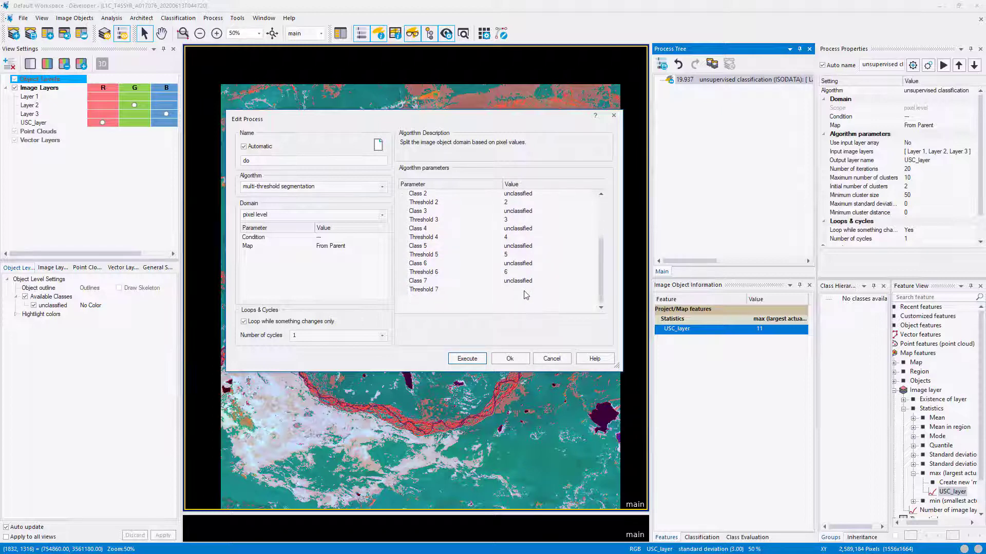
left_click(423, 307)
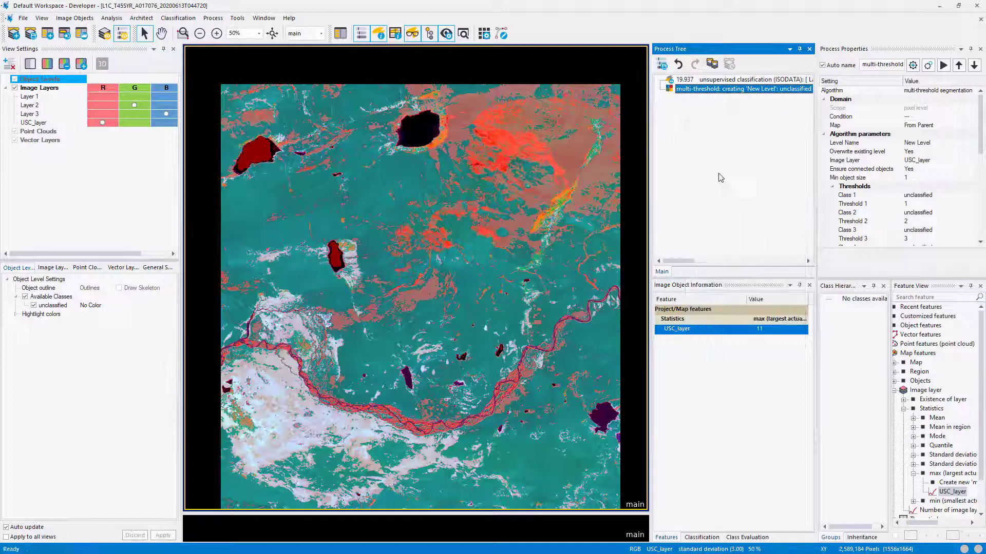
Step: Define a new process with the create/update class algorithm
type("updal")
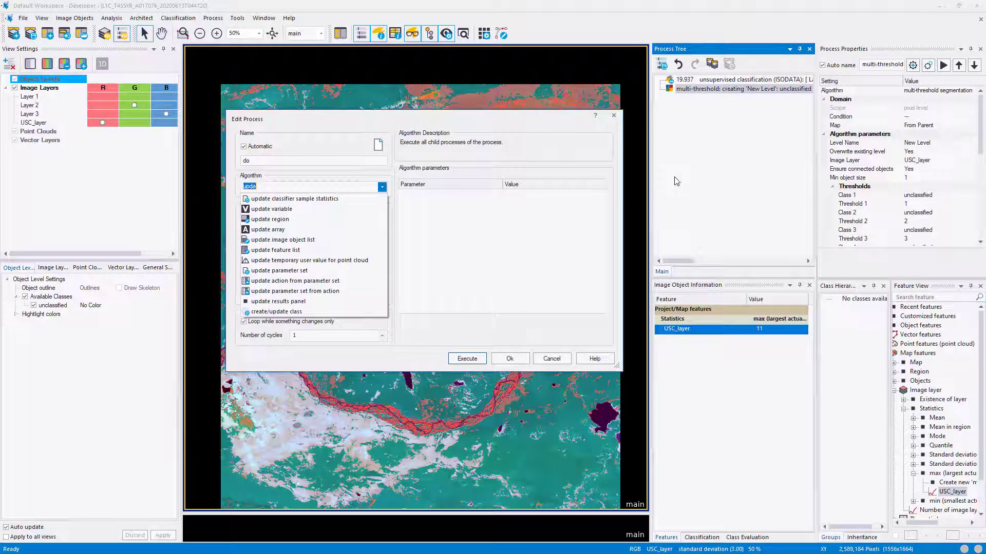
mouse_move(276, 311)
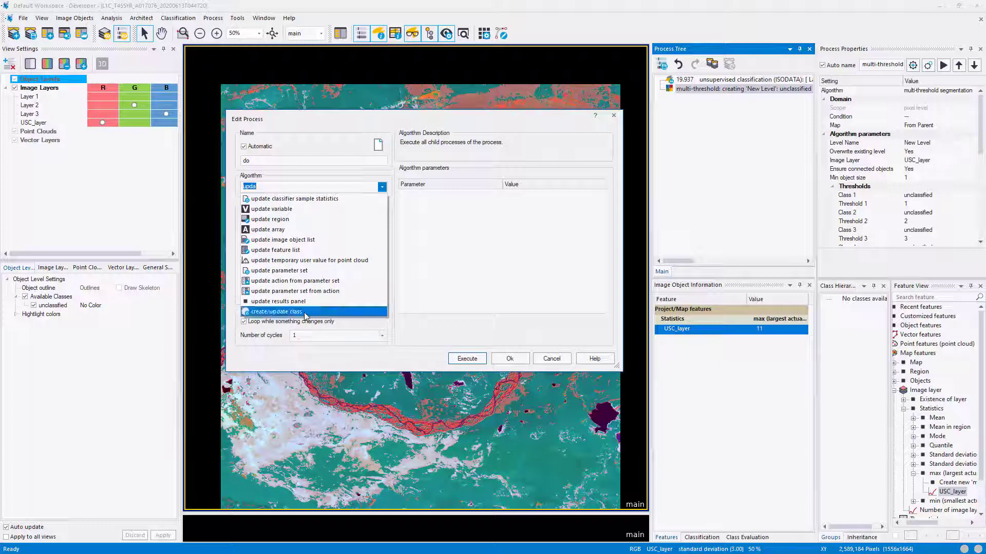
left_click(275, 312)
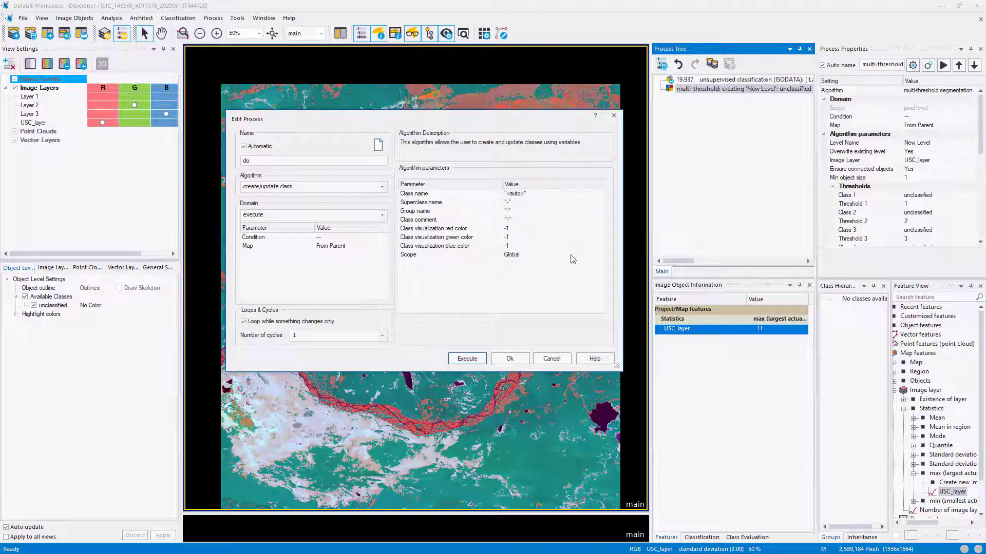
mouse_move(532, 291)
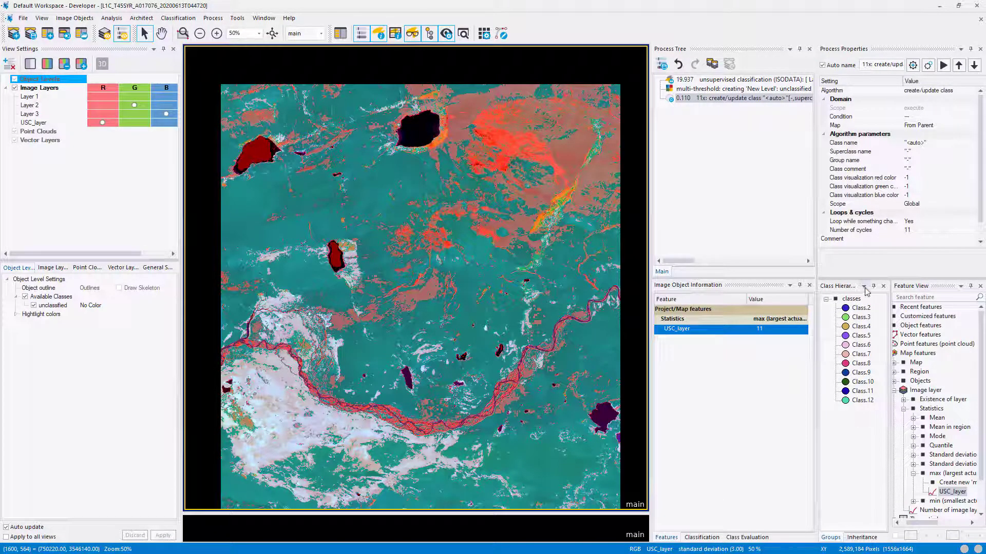
Step: Assign Class.2 onward to the multi-threshold ranges, then inspect an object on New Level
left_click(742, 88)
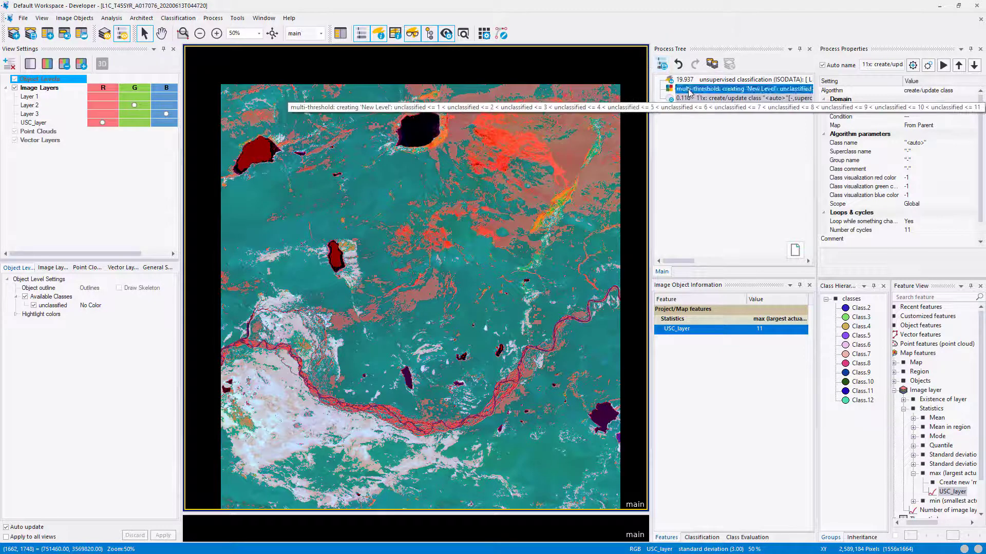
double_click(742, 89)
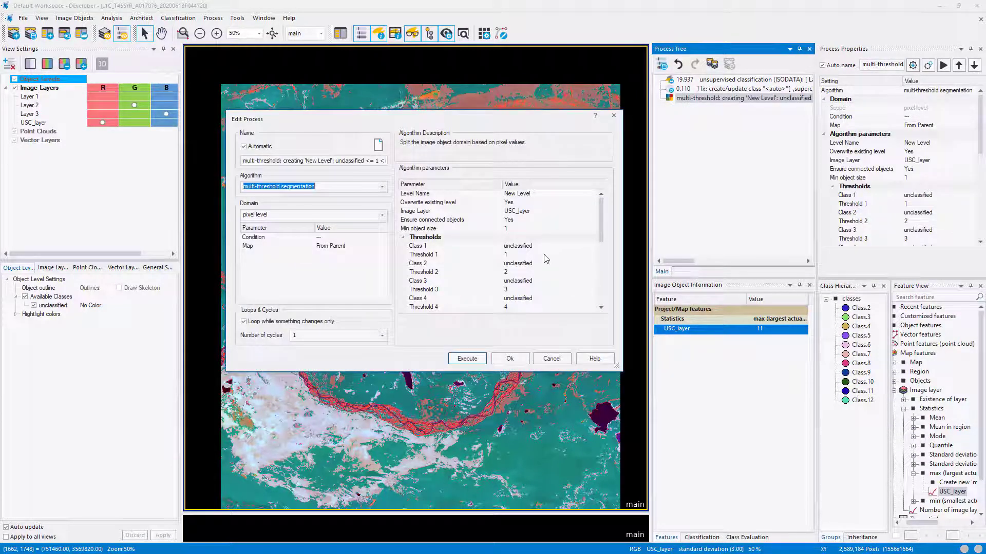
left_click(418, 246)
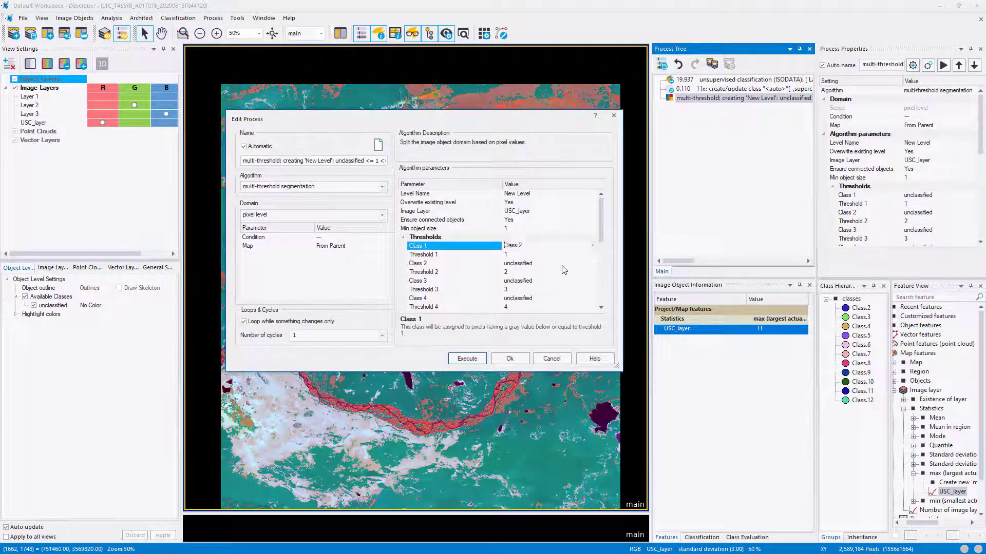
scroll("down", 3)
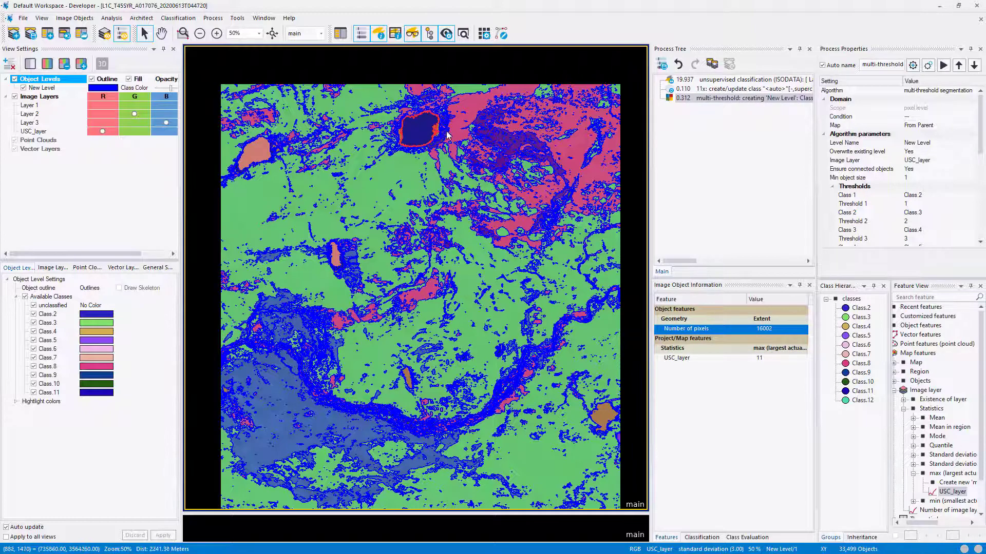
left_click(216, 33)
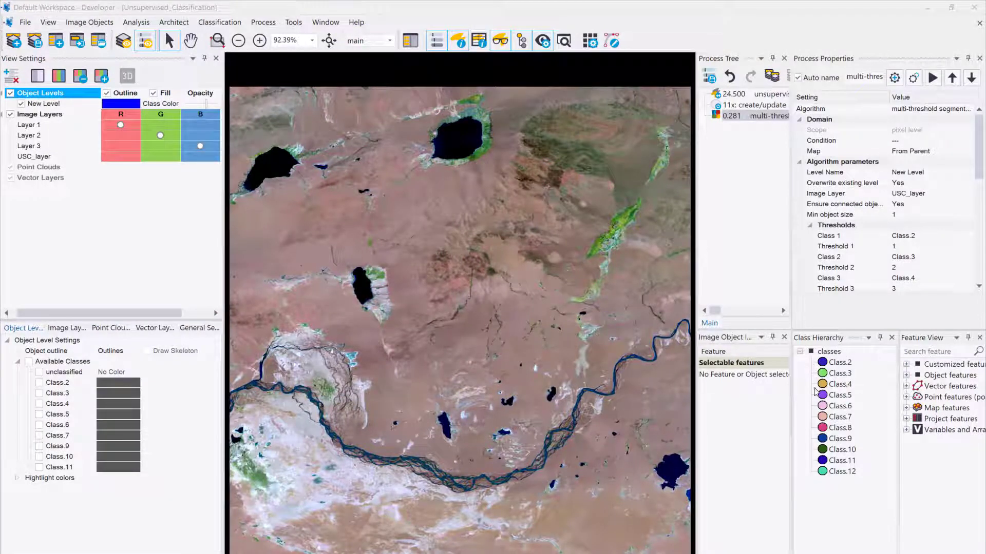
mouse_move(860, 370)
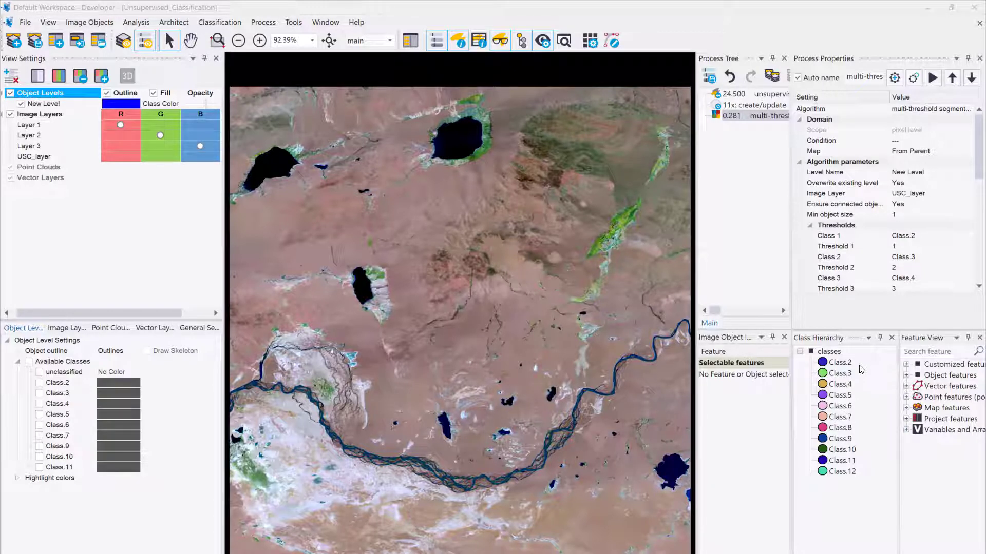
mouse_move(851, 374)
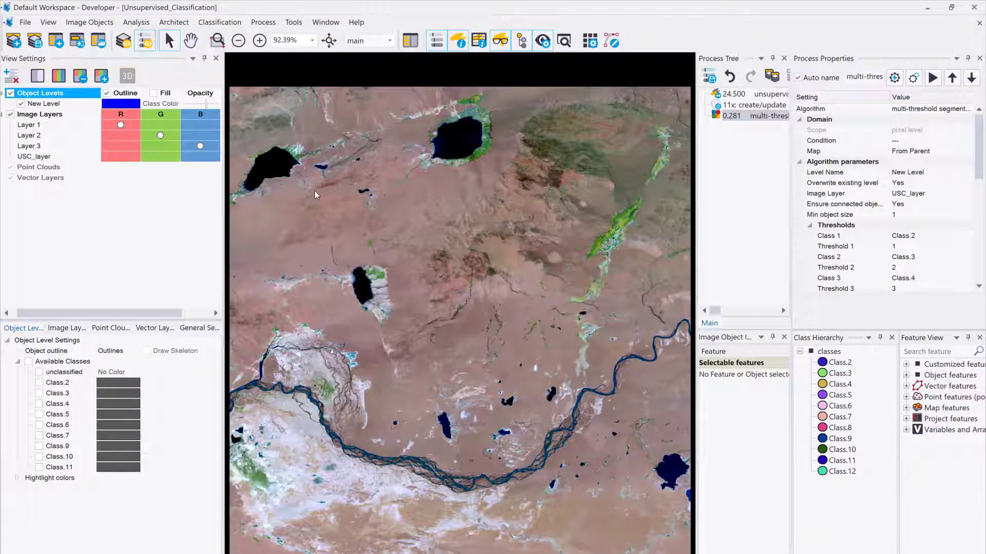
Step: Zoom to the upper-left lake to view New Level's Class.2–Class.12 objects
left_click(29, 362)
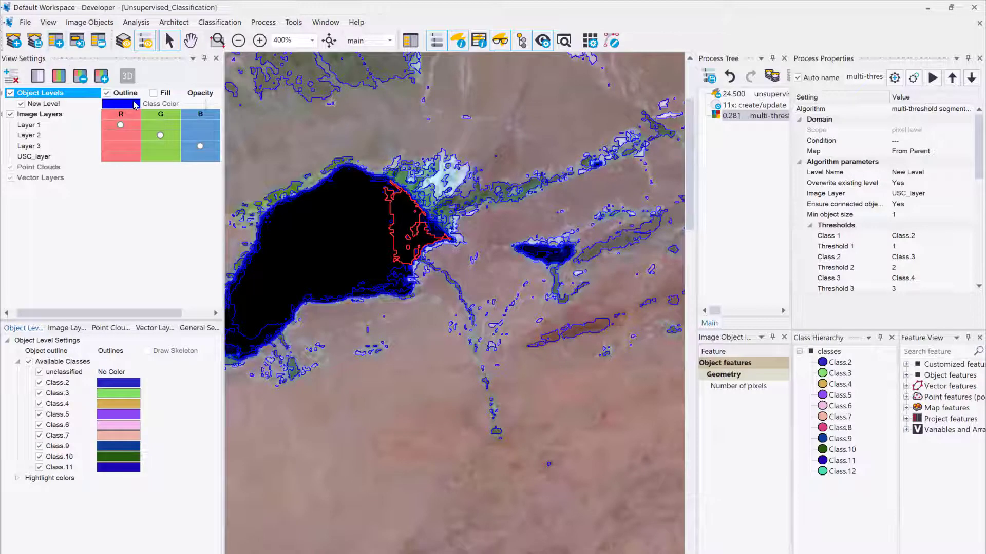
left_click(153, 93)
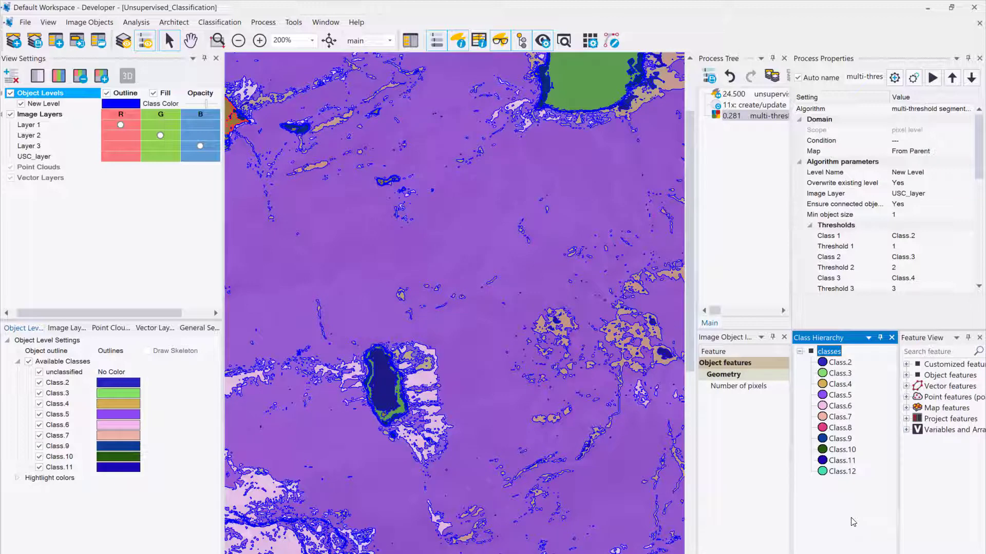
Step: Insert a non-vegetation class coloured orange into the class hierarchy
right_click(828, 350)
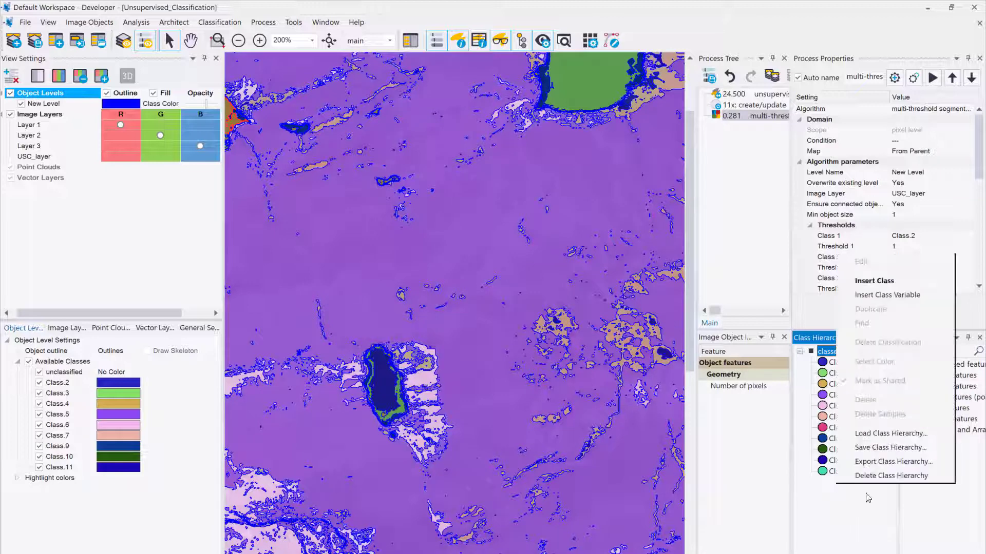
left_click(873, 280)
type("non-vegetation")
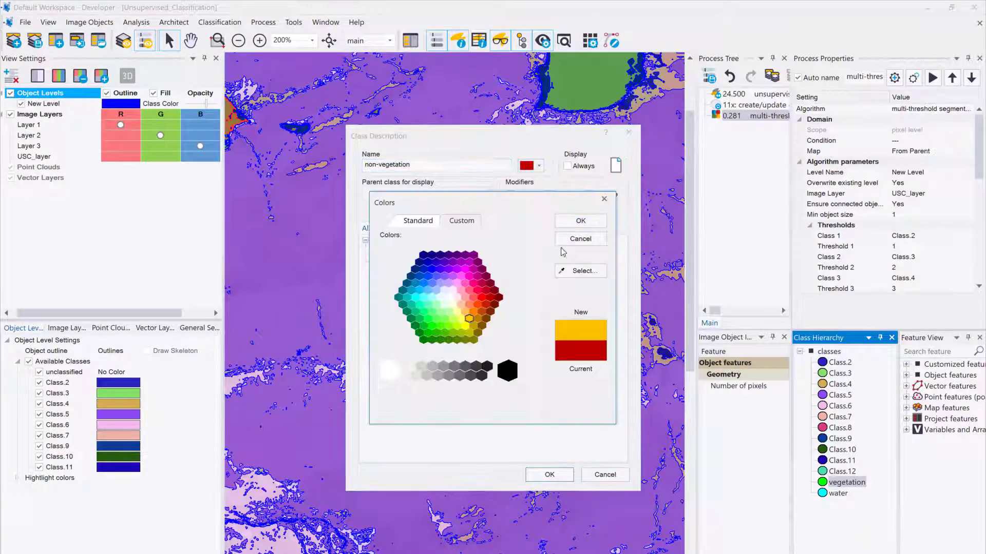
left_click(548, 474)
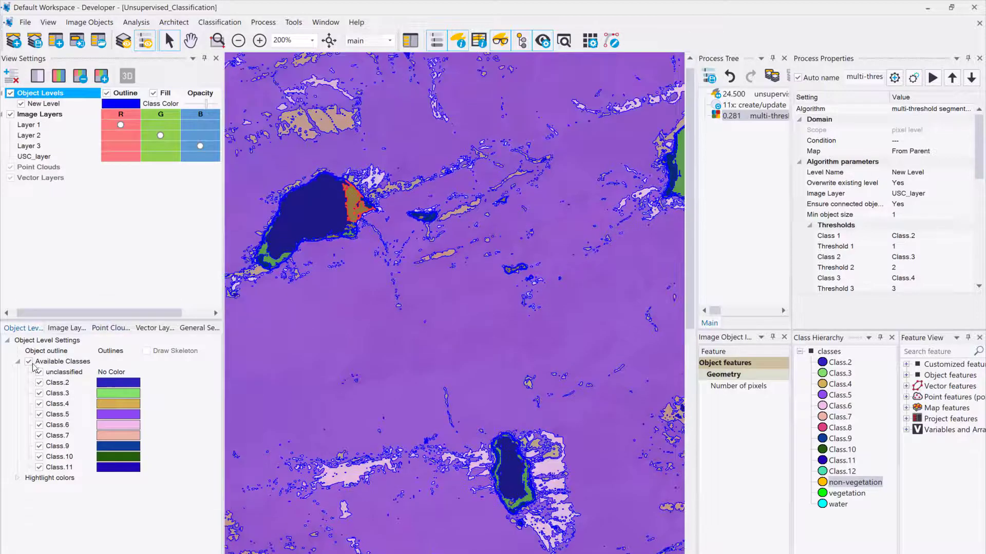
Step: Hide all classes, then display only Class.2, 3, 4, 9, 10 and 11 over the image
left_click(29, 361)
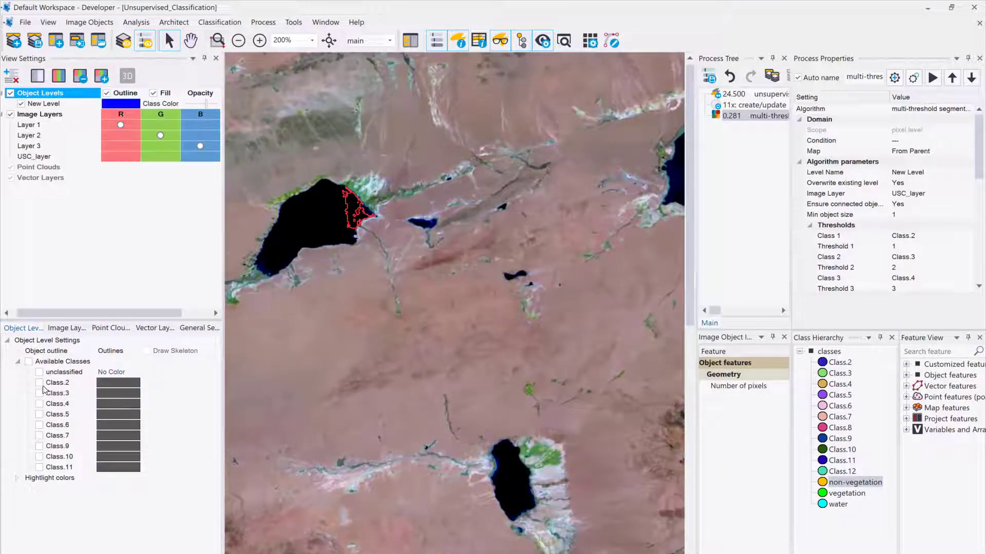
left_click(39, 383)
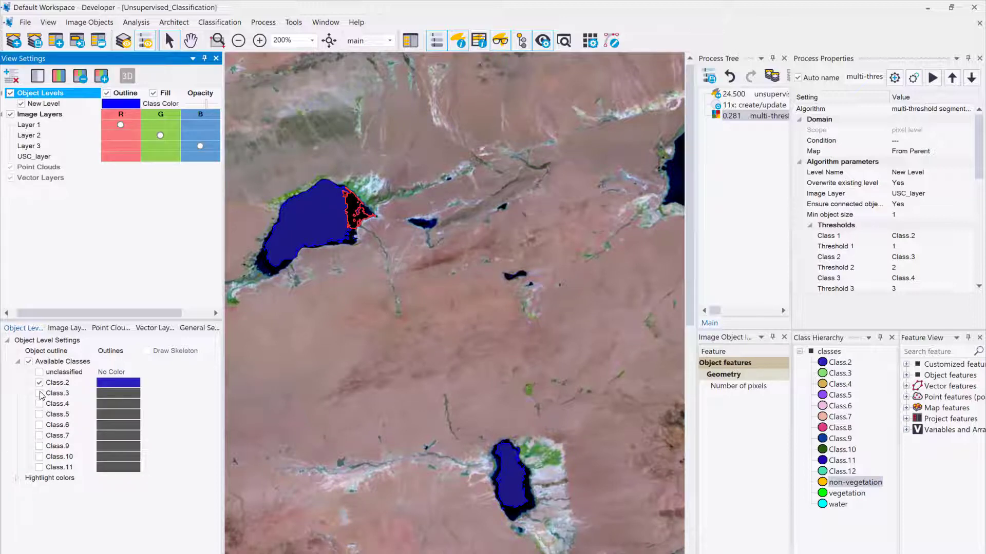
left_click(39, 393)
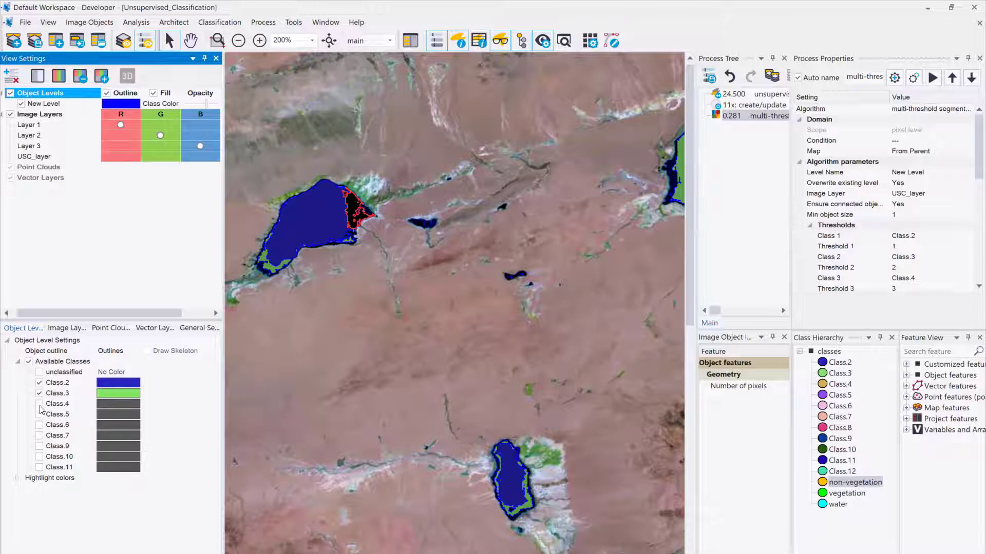
left_click(39, 414)
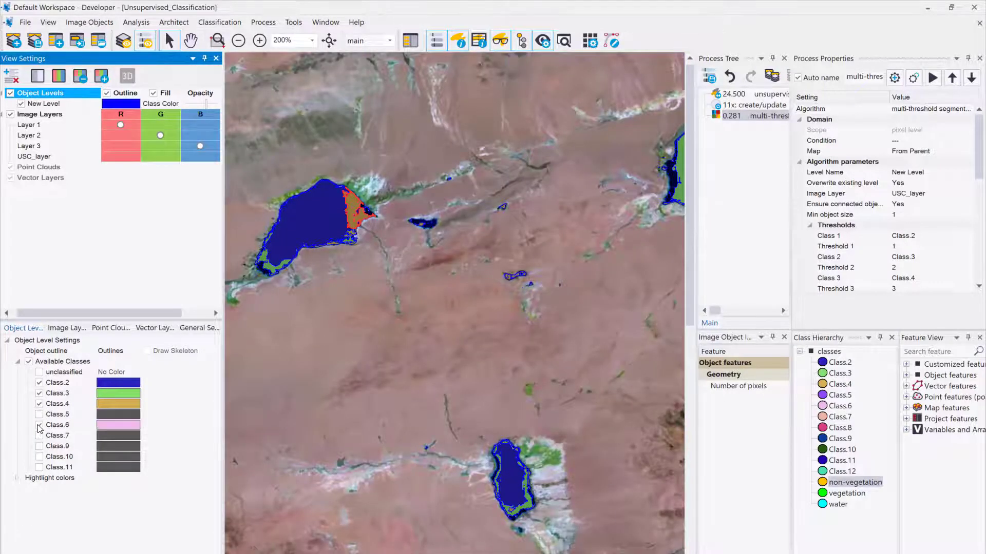
left_click(39, 435)
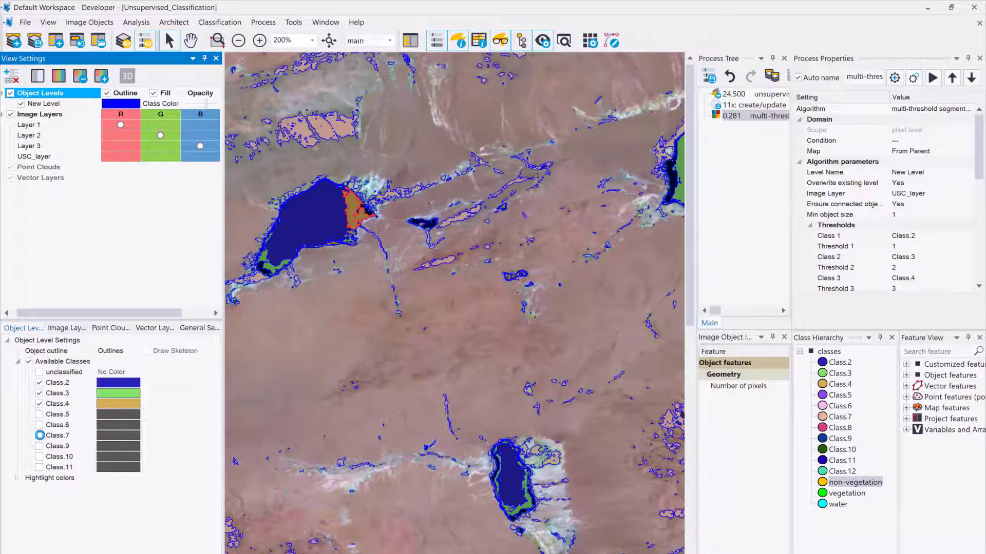
left_click(40, 446)
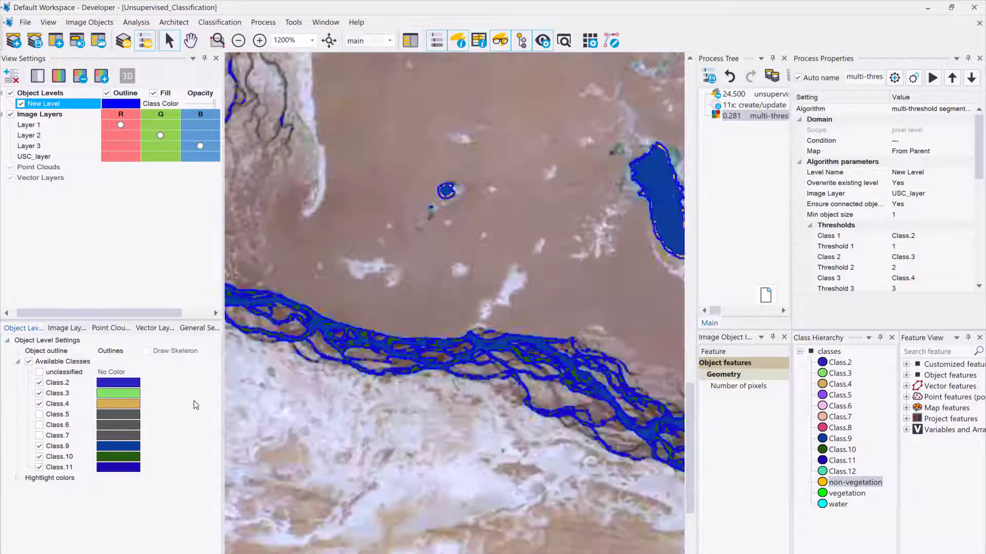
Step: Append and execute an assign-class process turning Class.2, 3, 4, 9, 10, 11 into water
right_click(754, 115)
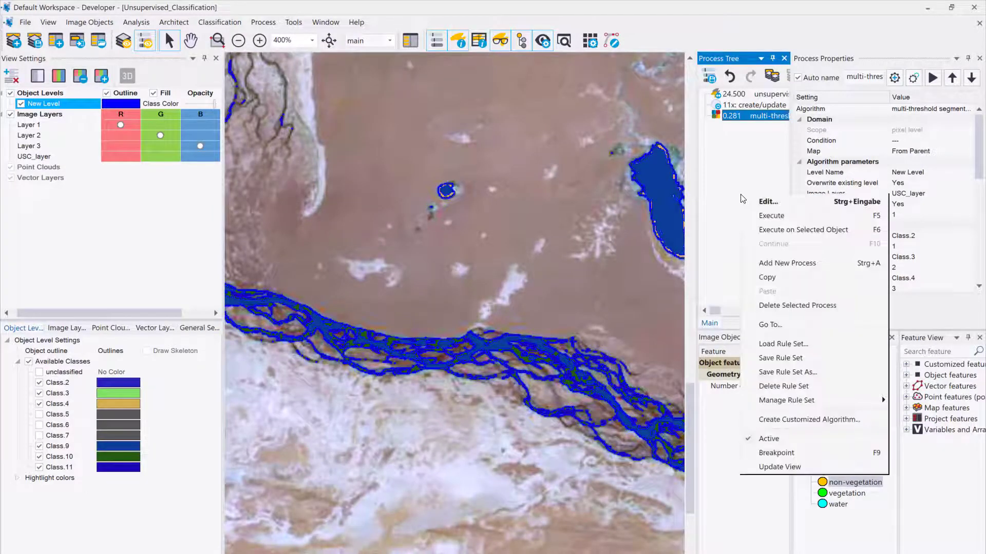
left_click(768, 202)
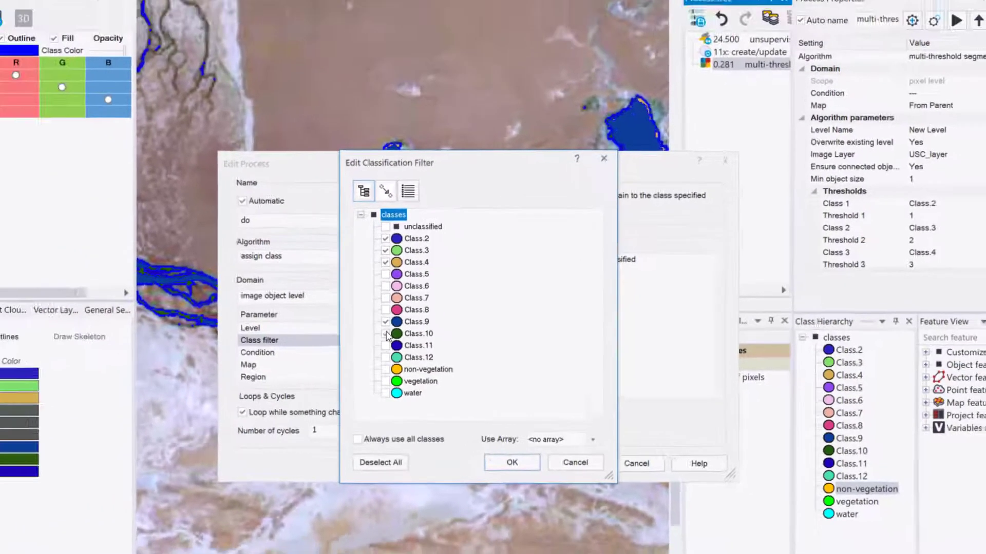
left_click(511, 462)
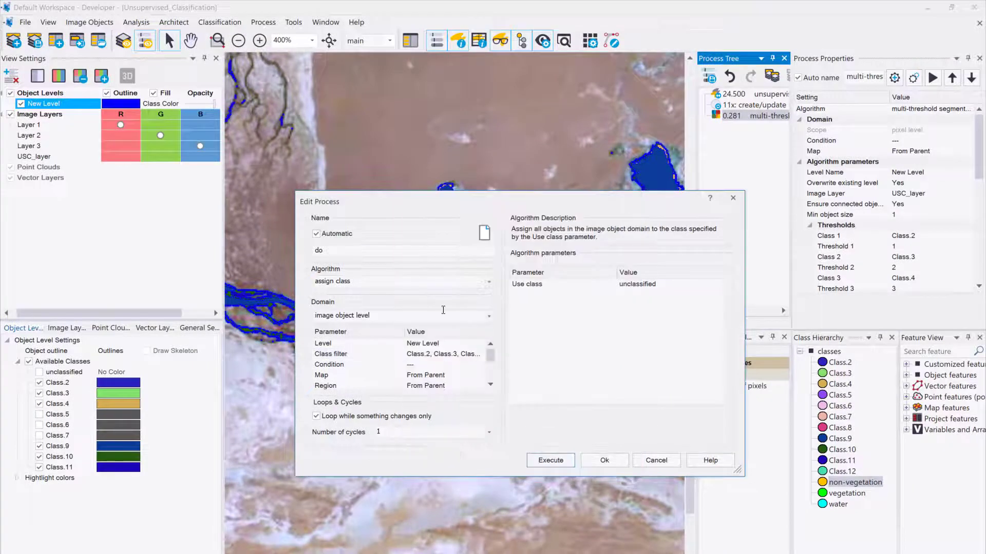
left_click(717, 284)
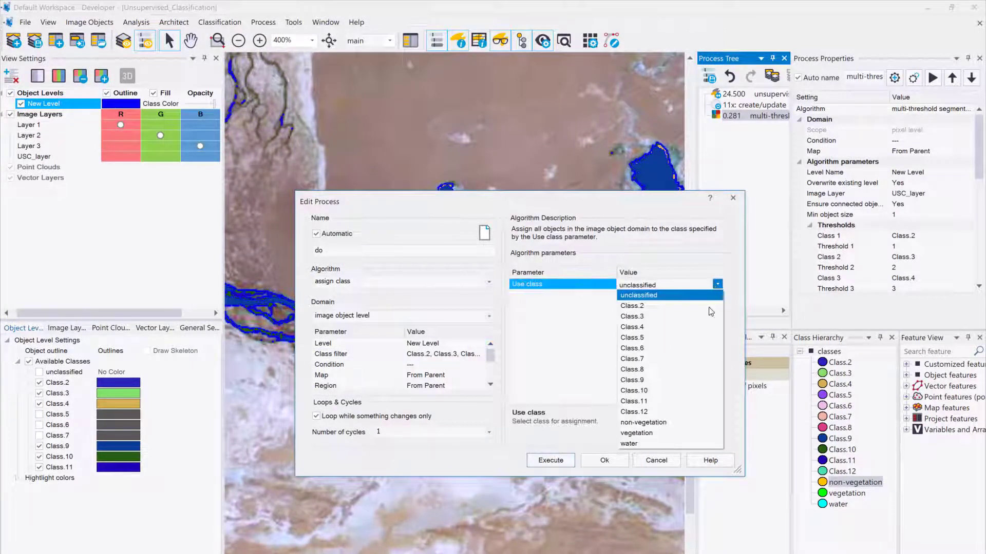
left_click(628, 443)
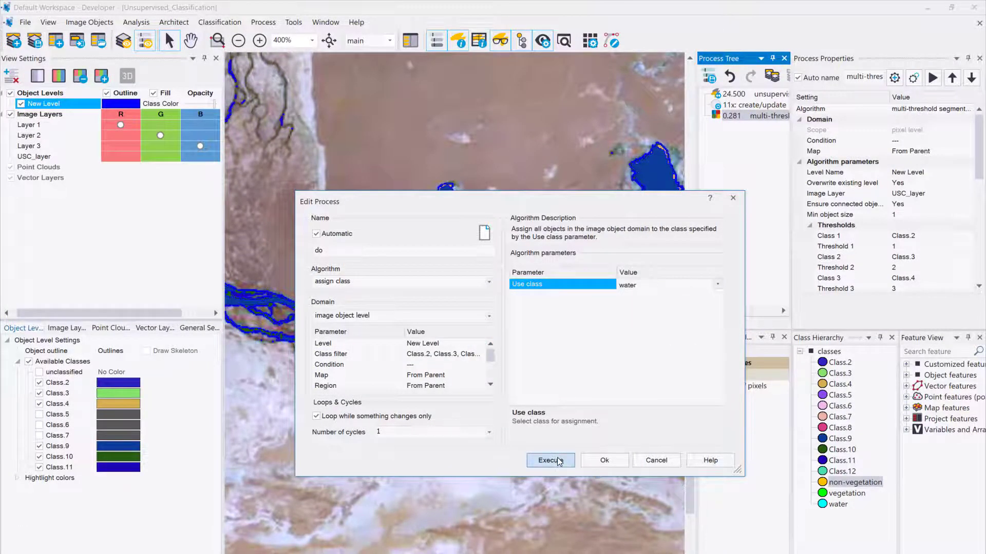
left_click(550, 460)
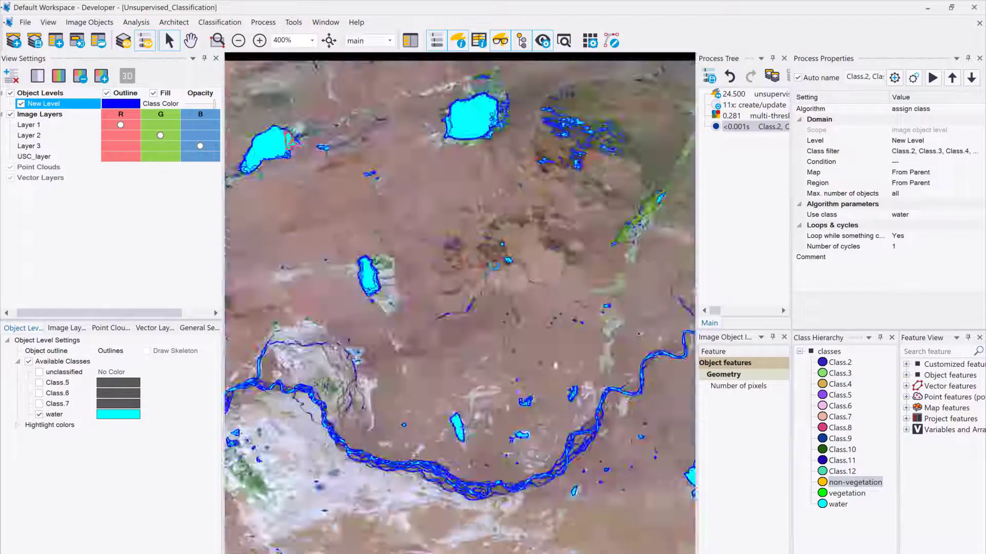
left_click(239, 40)
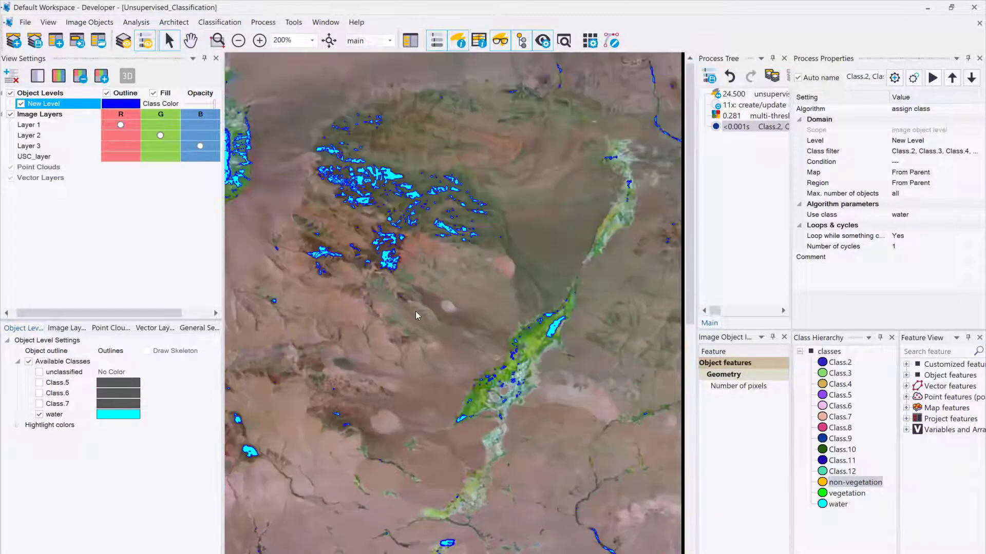
left_click(259, 41)
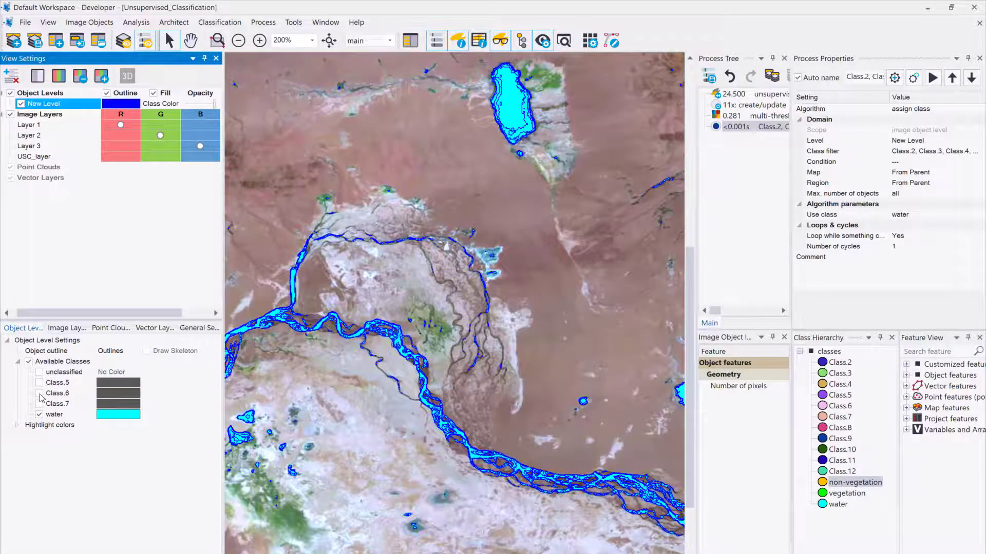
left_click(39, 392)
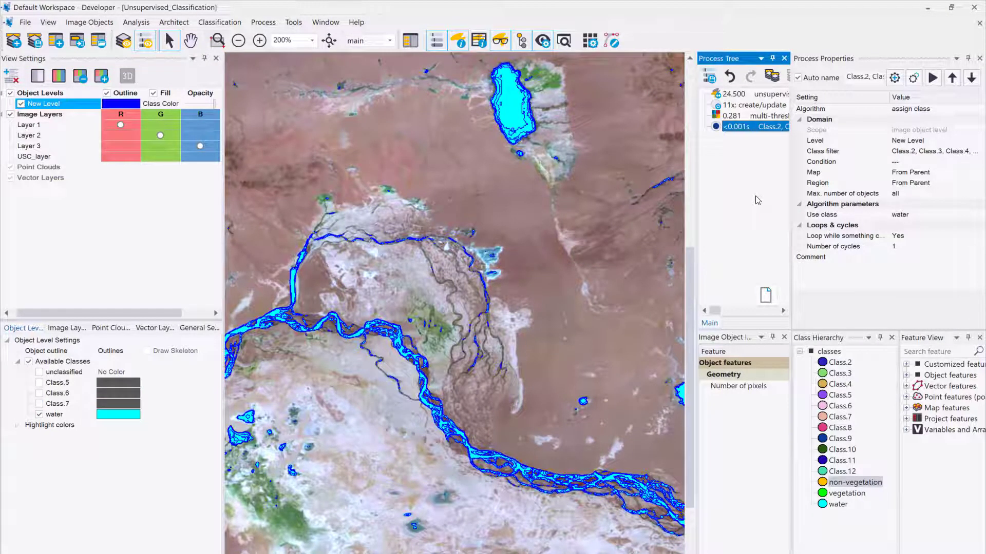
Step: Copy the assignment process to assign Class.5 and Class.6 objects to non-vegetation
double_click(754, 126)
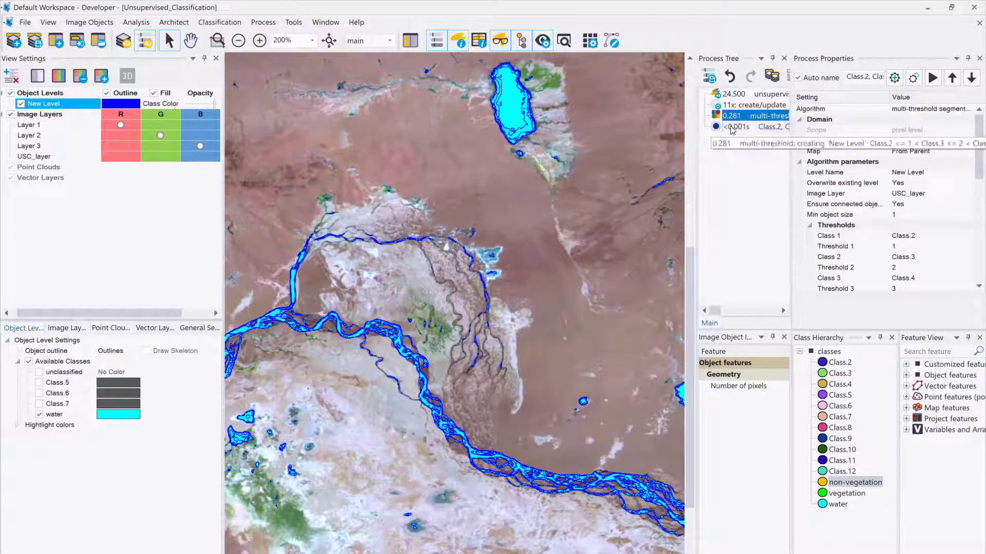
left_click(754, 137)
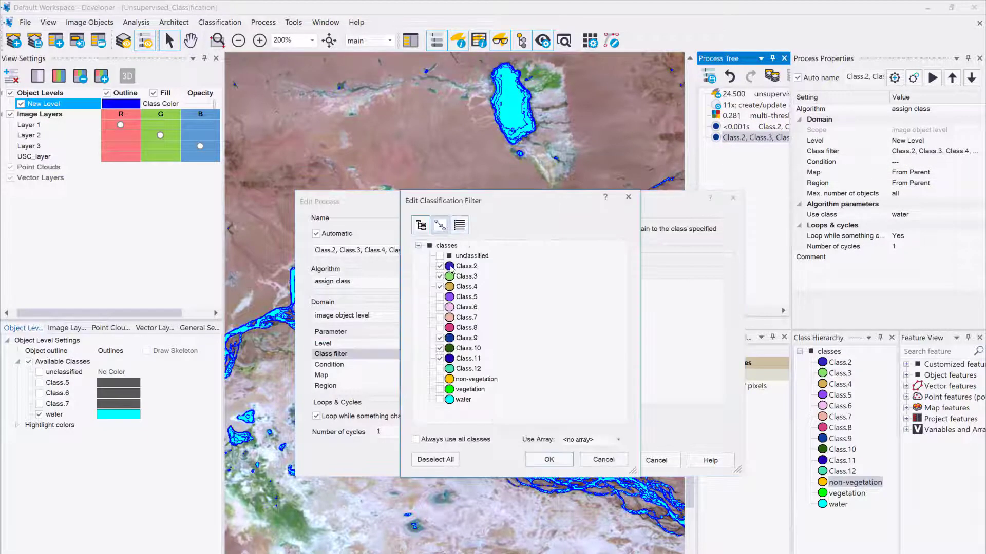
left_click(446, 245)
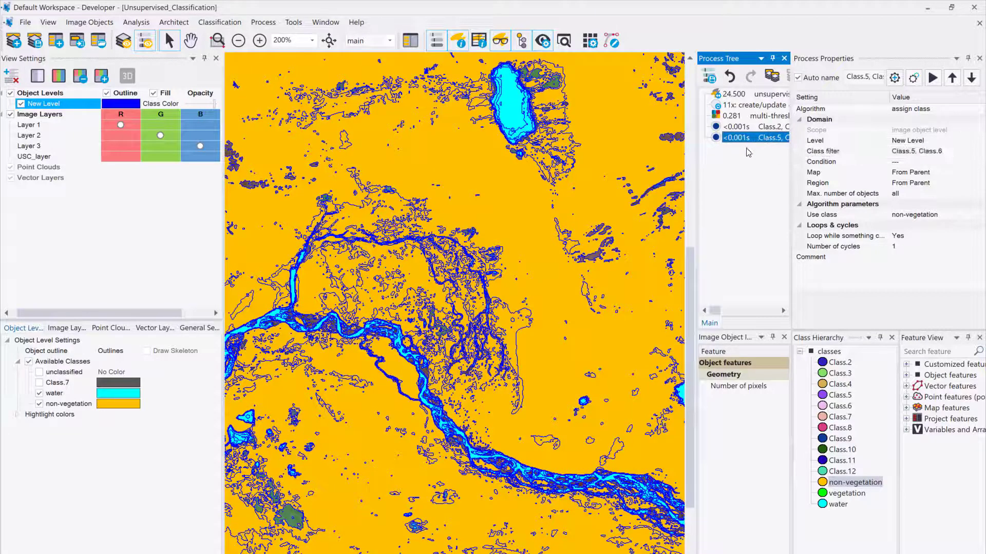
Step: Assign Class.7 objects to vegetation with a further copied process, hiding object outlines
double_click(755, 138)
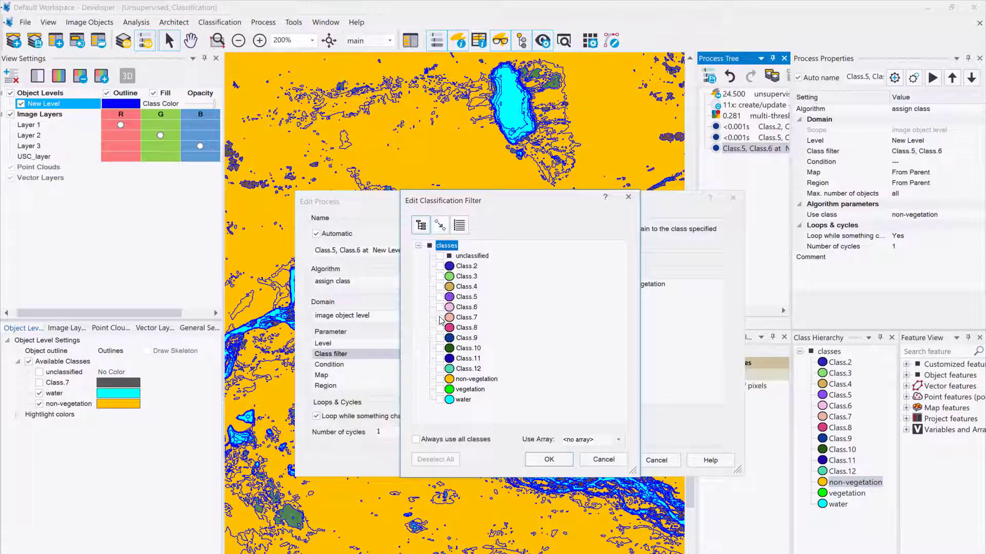
left_click(548, 459)
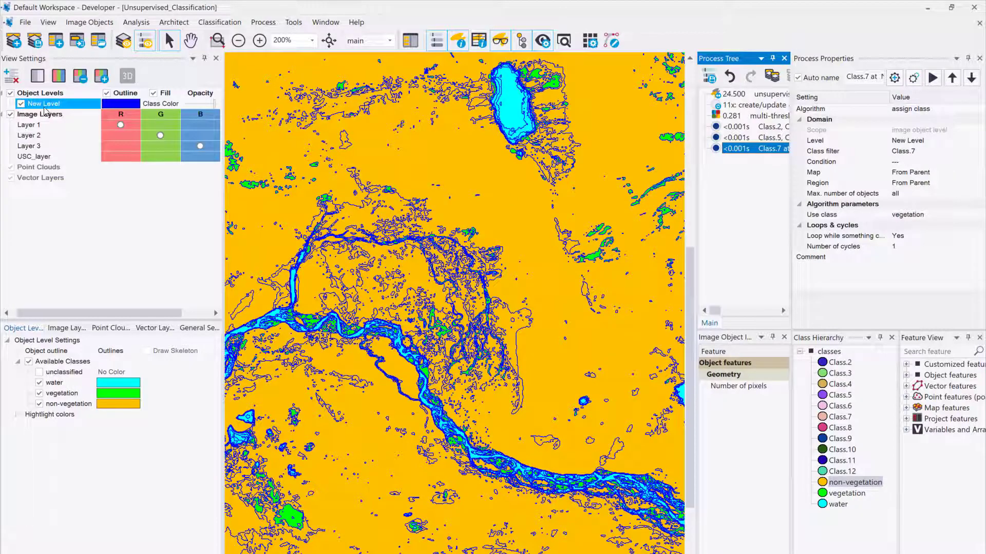
left_click(107, 93)
type("a")
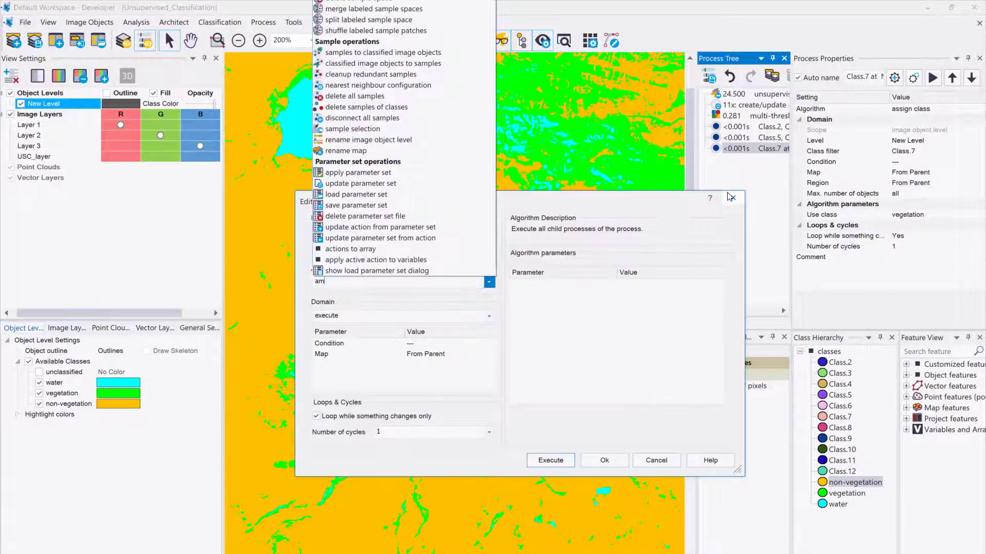
Step: Append and execute a merge region process on water, vegetation and non-vegetation, merging by class
type("merge")
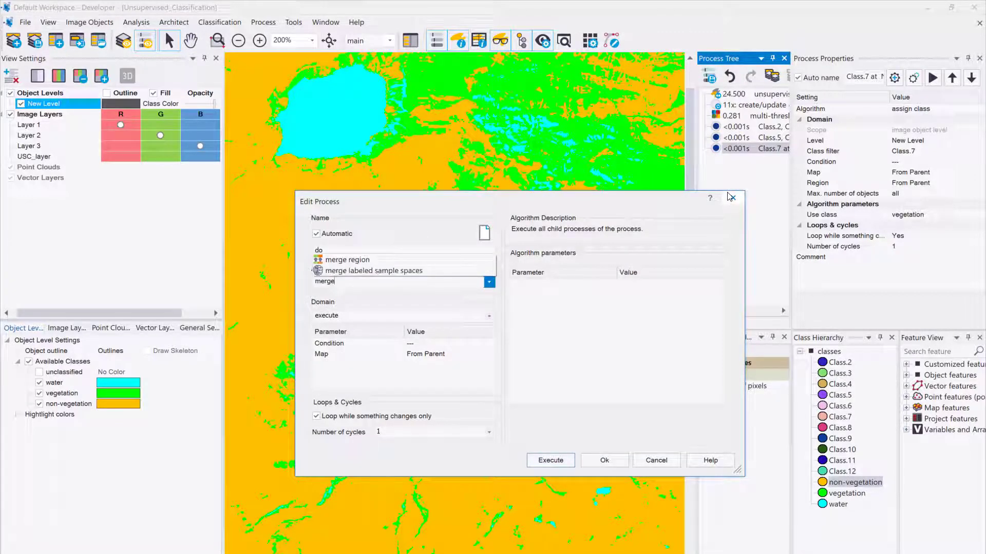
left_click(347, 259)
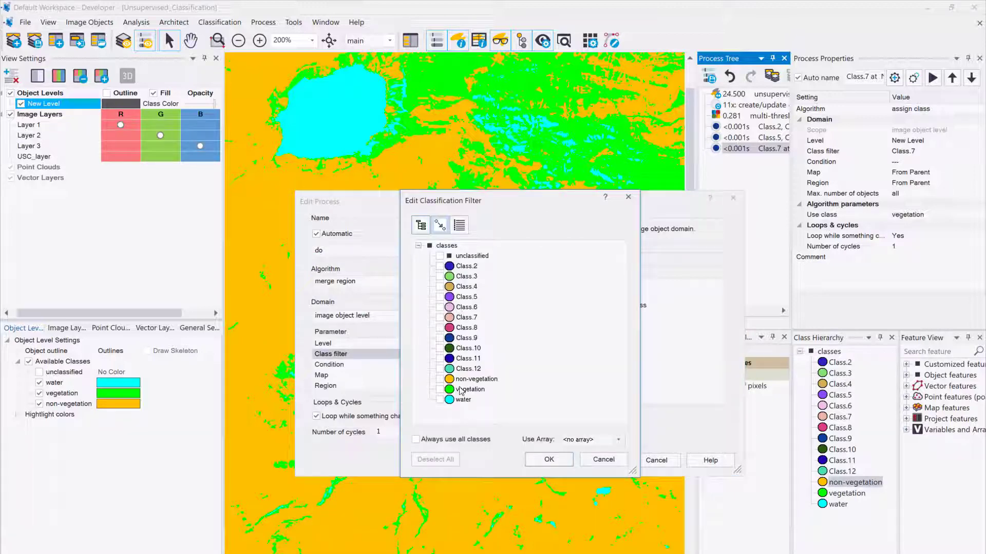
left_click(548, 459)
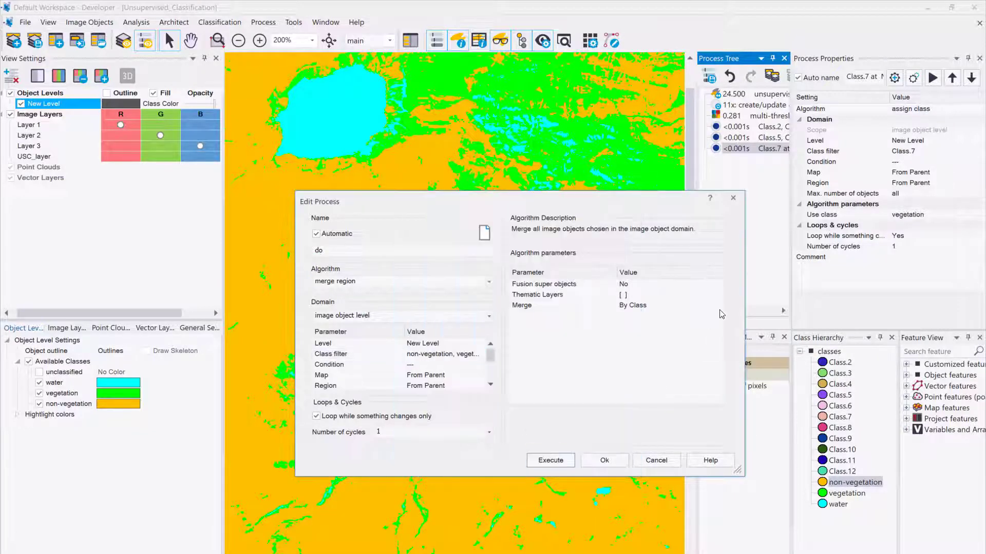
left_click(540, 305)
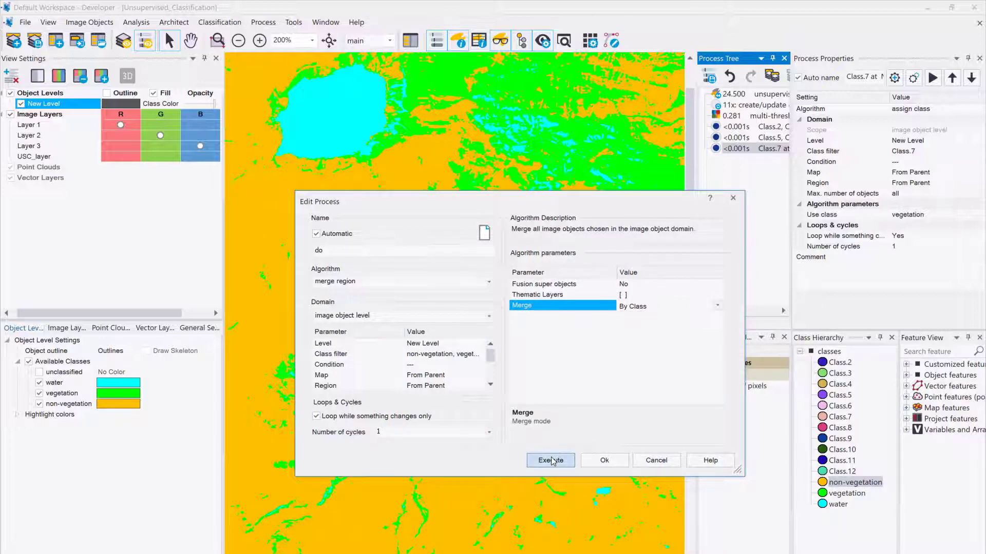
left_click(550, 460)
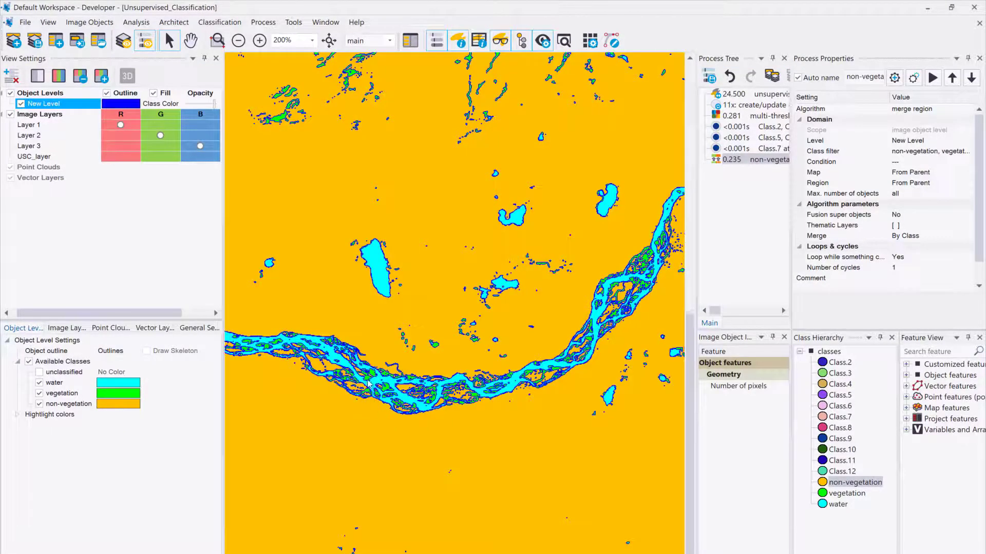
left_click(260, 40)
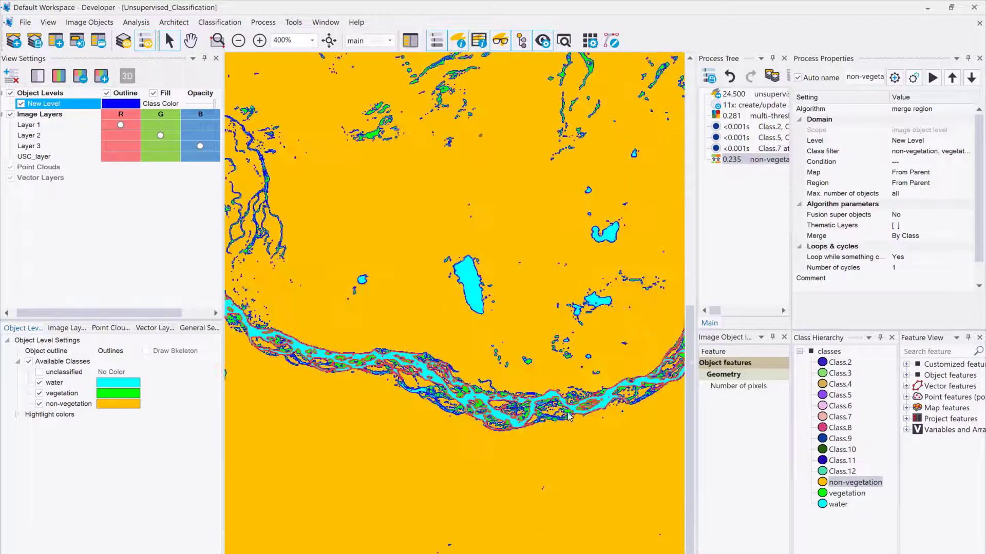
left_click(238, 40)
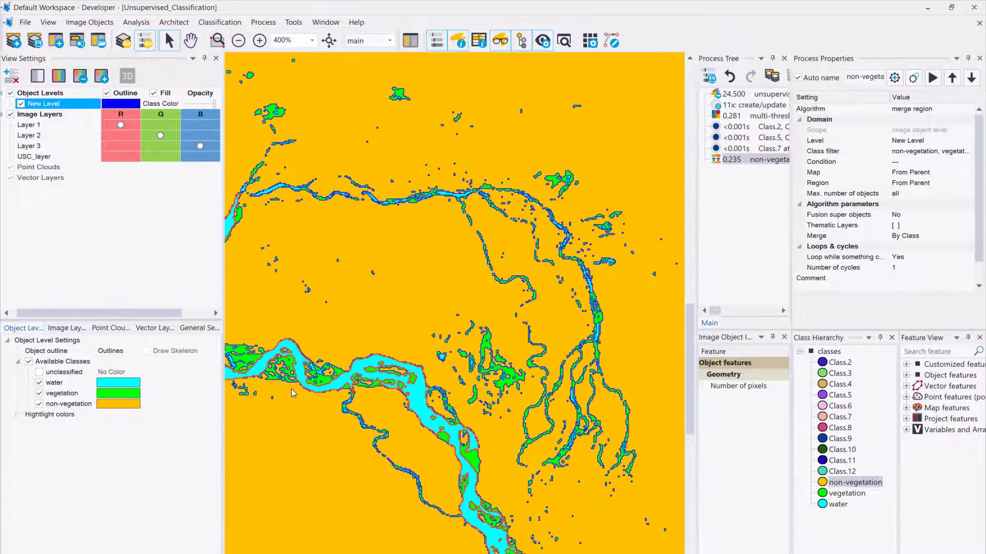
left_click(238, 40)
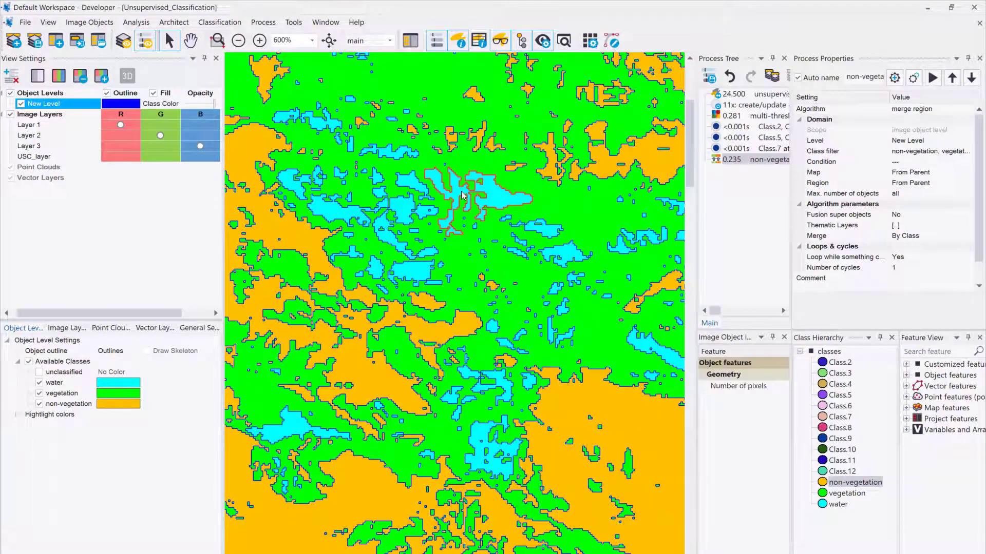
mouse_move(462, 196)
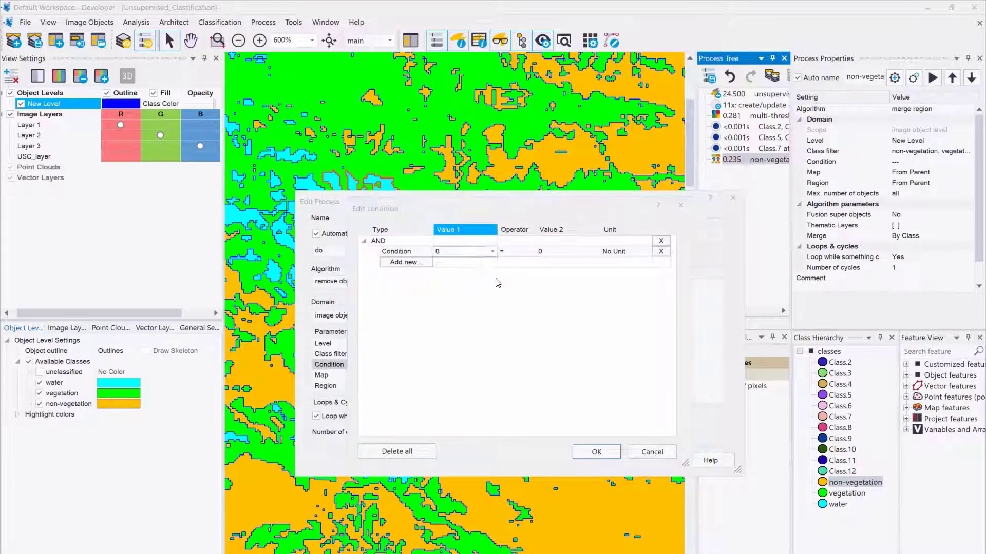
Step: Run a remove-objects process with condition Area <= 25 Pxl and inspect the cleaned map
left_click(464, 229)
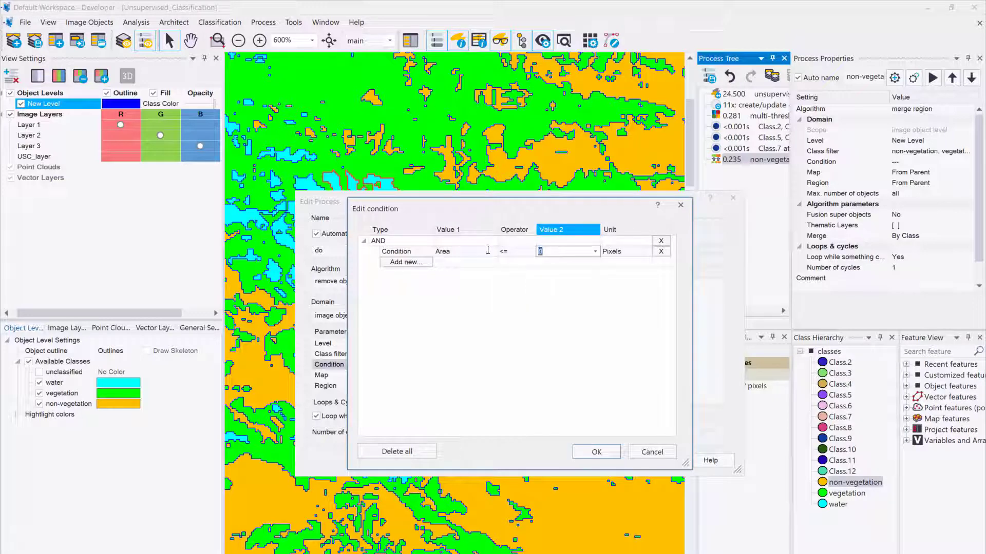
left_click(596, 452)
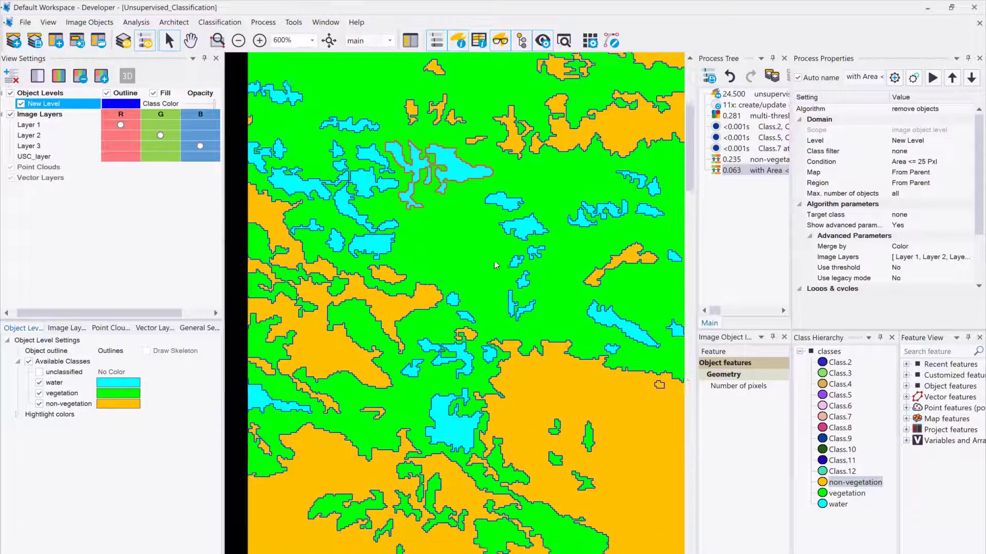
left_click(238, 40)
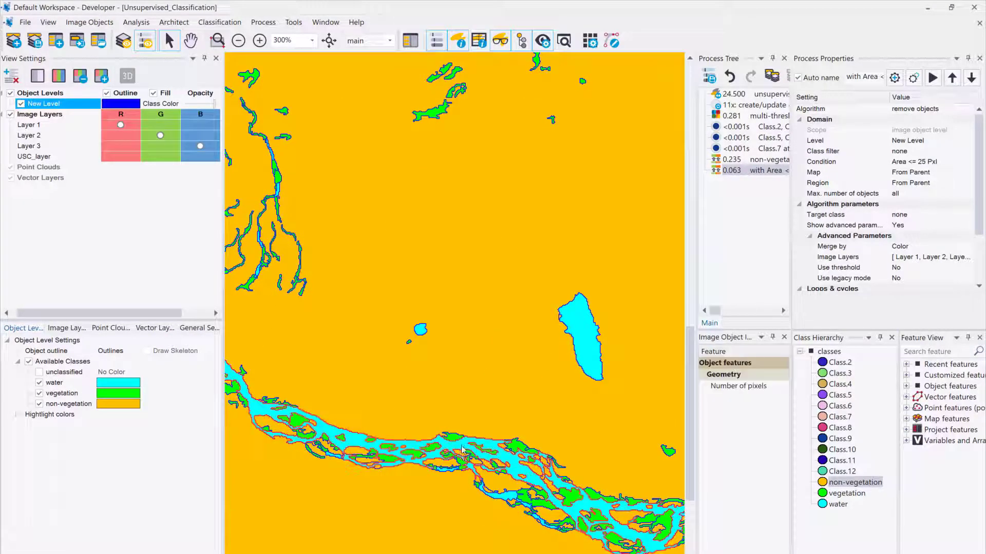
left_click(258, 40)
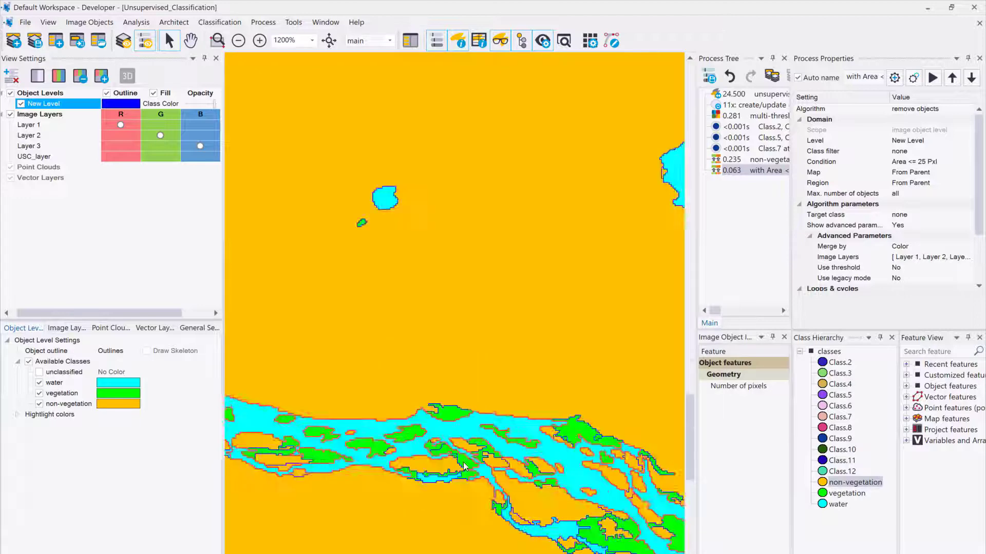
left_click(751, 159)
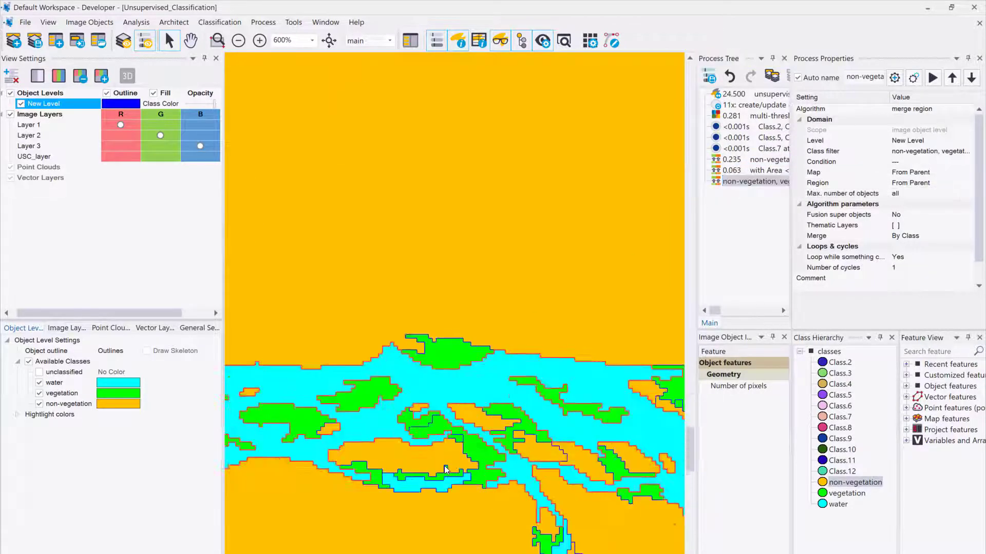
Step: Execute the copied merge-region process and hide class fill to review outlines
right_click(748, 181)
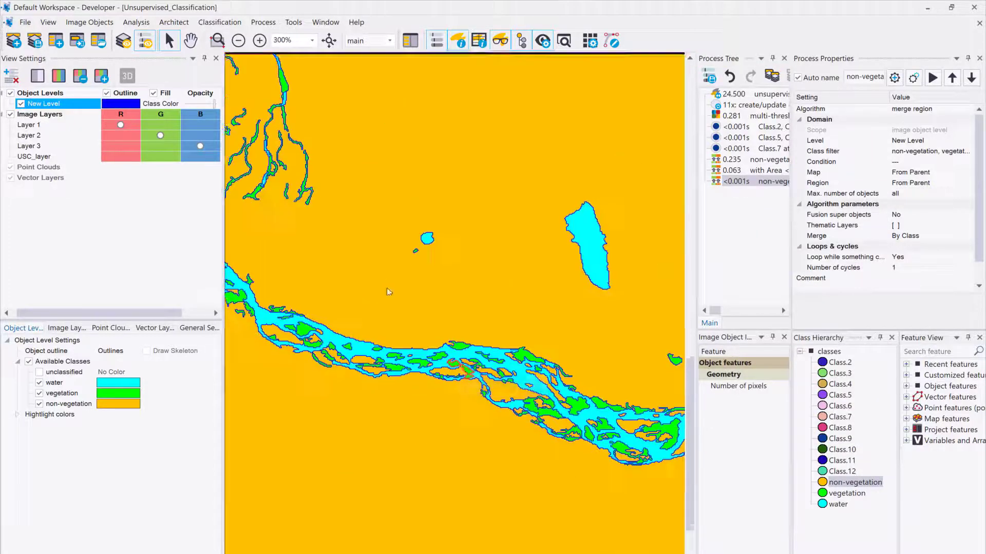
left_click(118, 104)
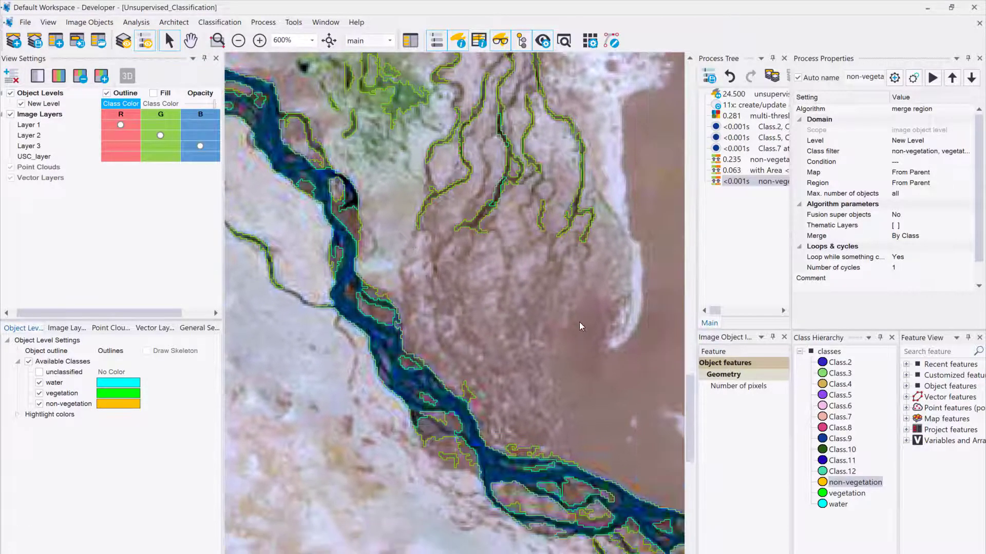
left_click(238, 40)
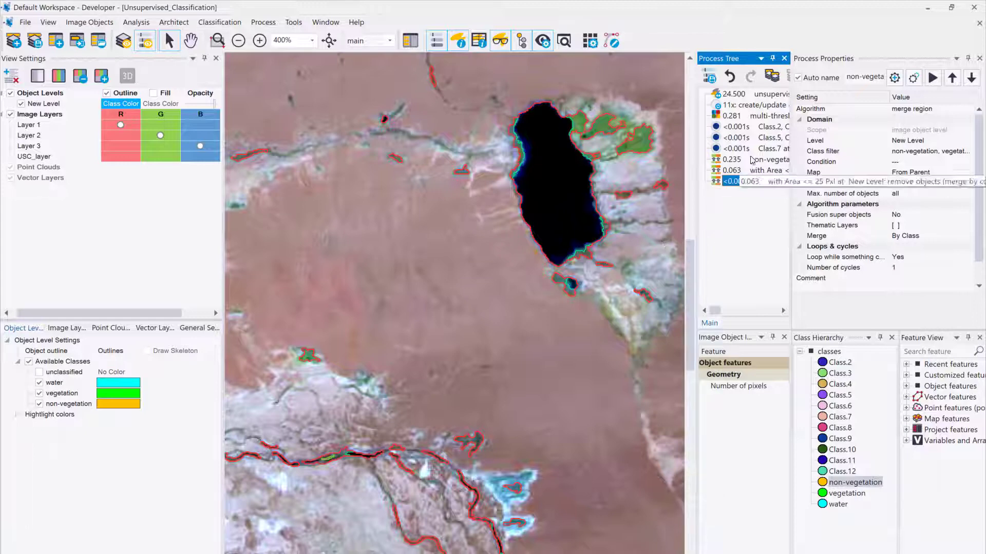
left_click(754, 94)
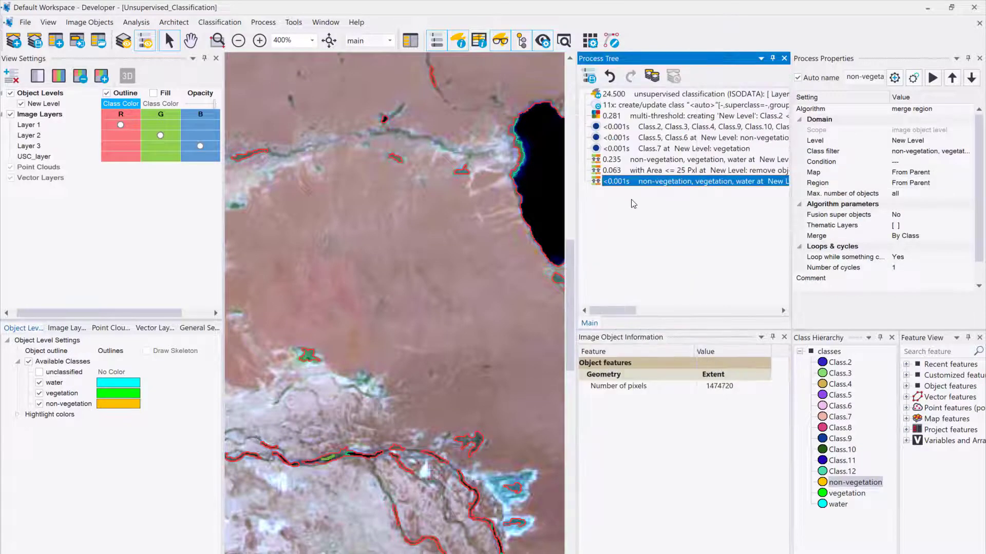
Step: Limit the copied ISODATA process to non-vegetation image objects, outputting USC_non-vegetation_layer
left_click(490, 314)
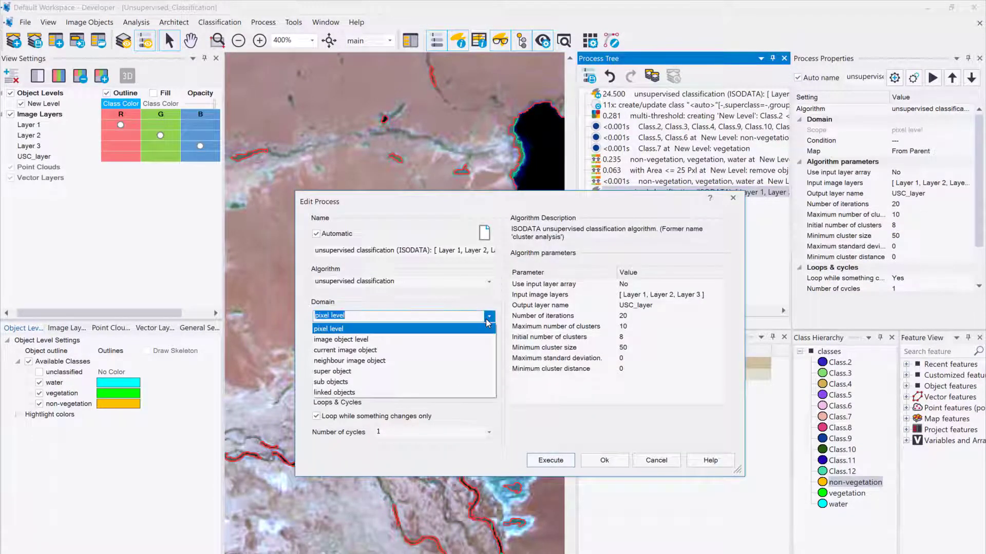
left_click(340, 340)
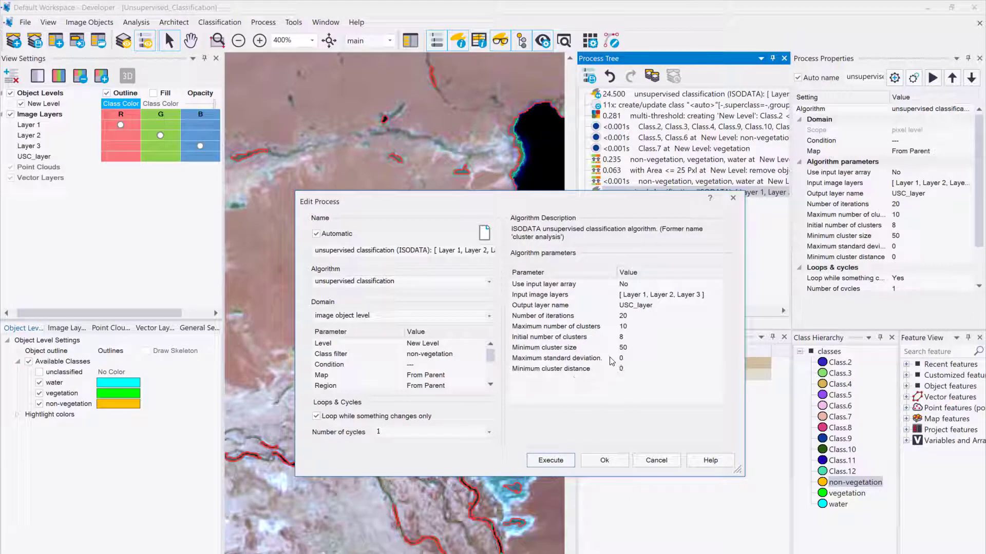
mouse_move(690, 314)
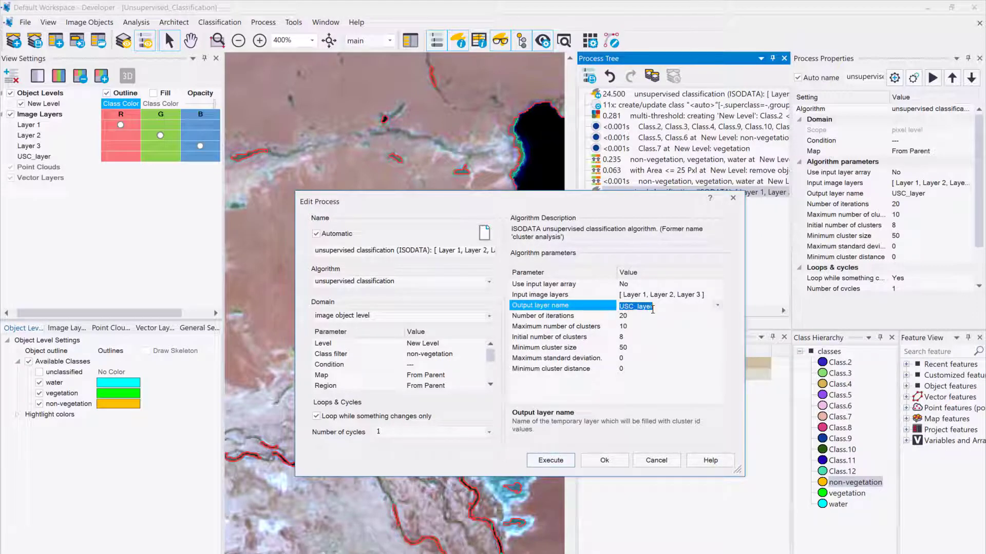
left_click(663, 308)
type("_non-vegetation")
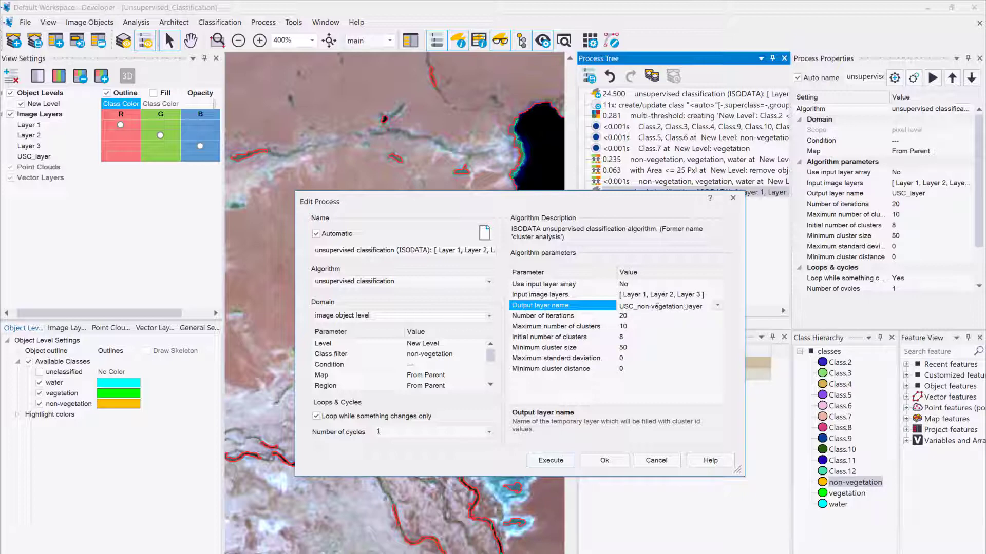
left_click(550, 460)
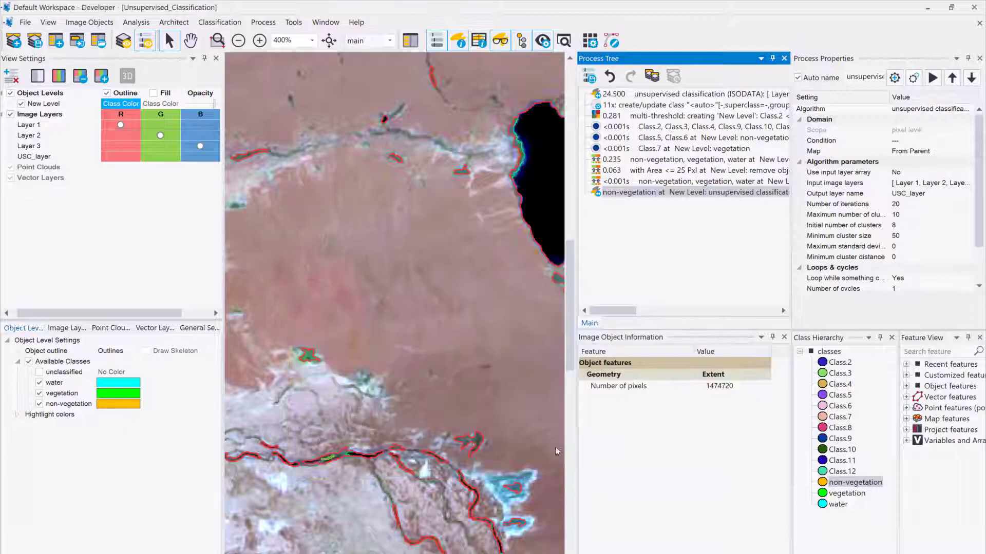
mouse_move(500, 372)
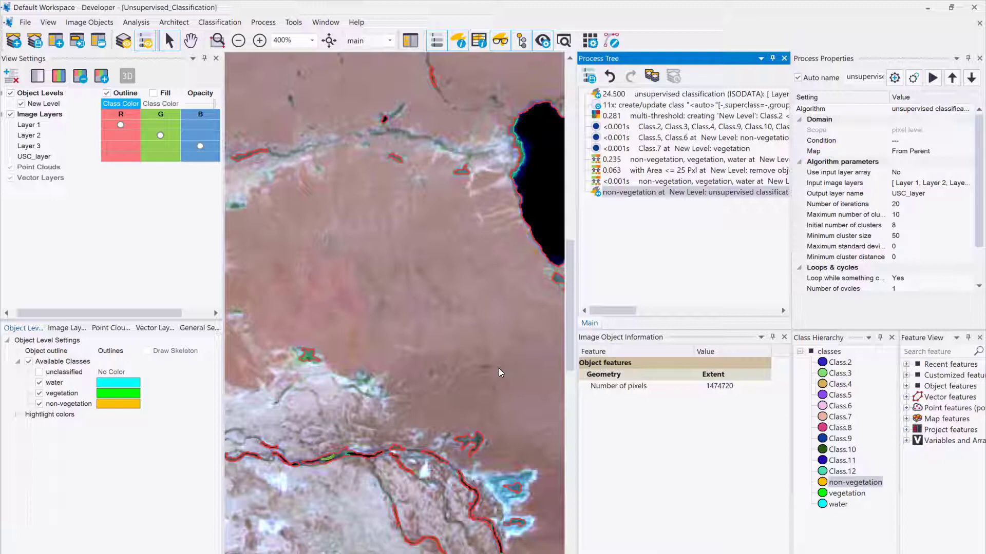
Step: Execute the non-vegetation ISODATA process and zoom out over the greyscale USC_non-vegetation_layer
left_click(679, 192)
type("non-vegetation_")
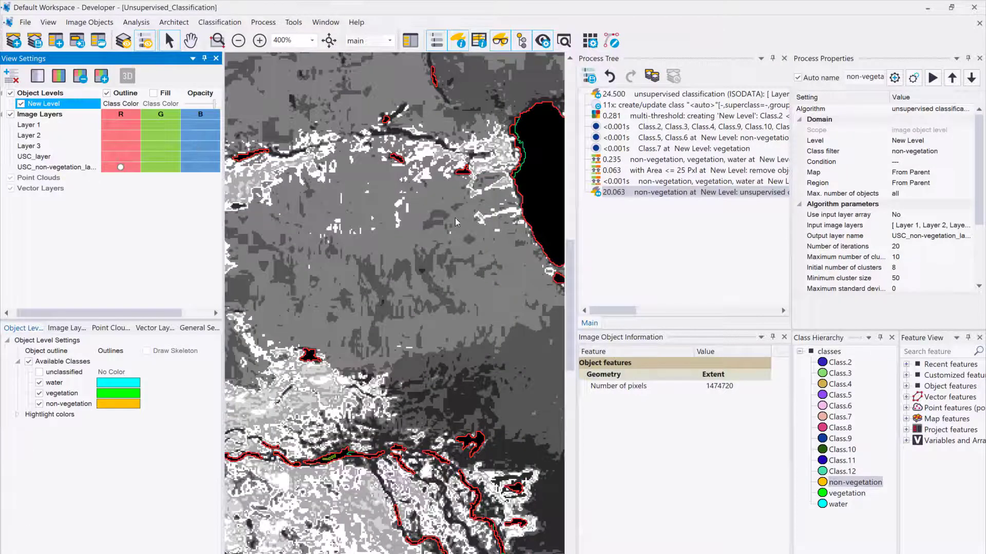
left_click(238, 40)
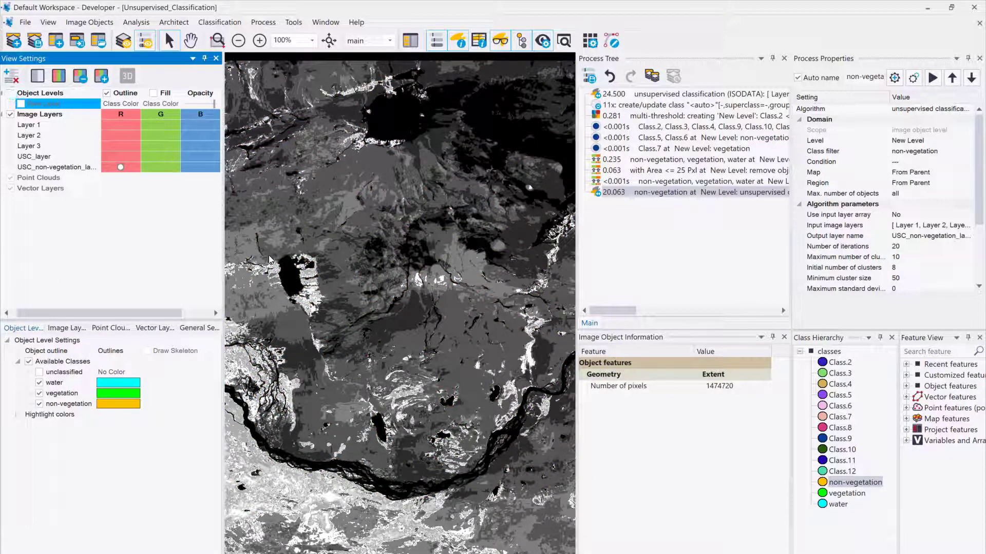
mouse_move(313, 246)
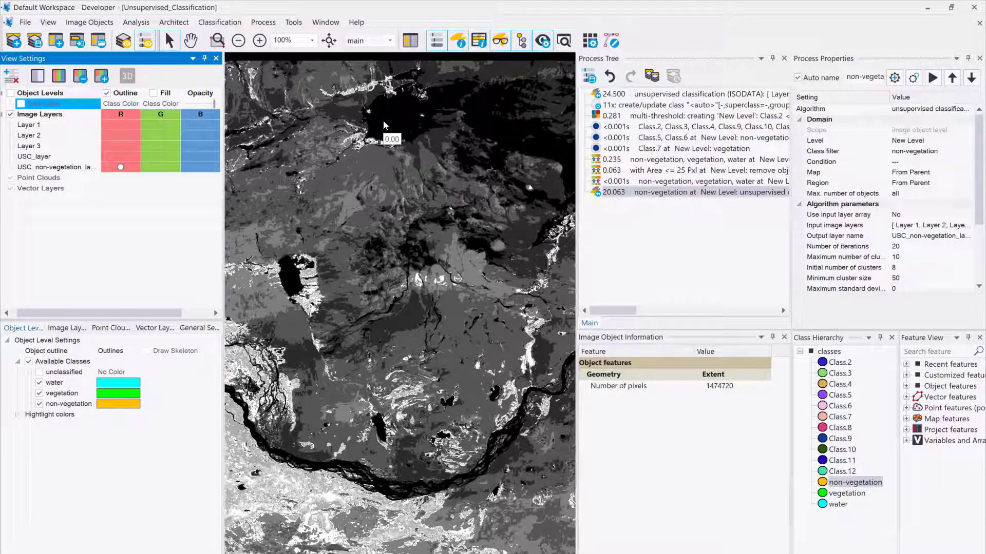
mouse_move(364, 168)
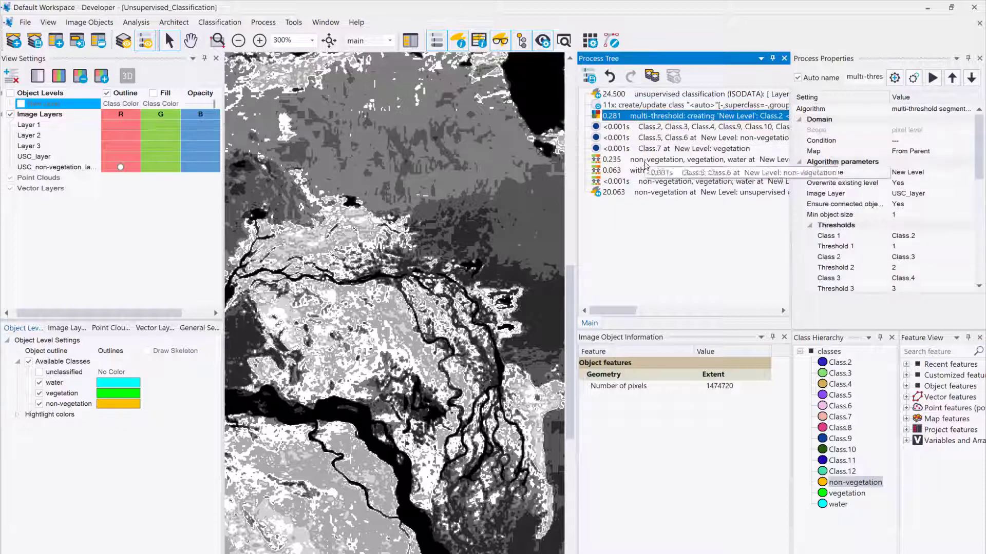
Step: Duplicate the multi-threshold process, limiting it to non-vegetation objects on USC_non-vegetation_layer
left_click(691, 202)
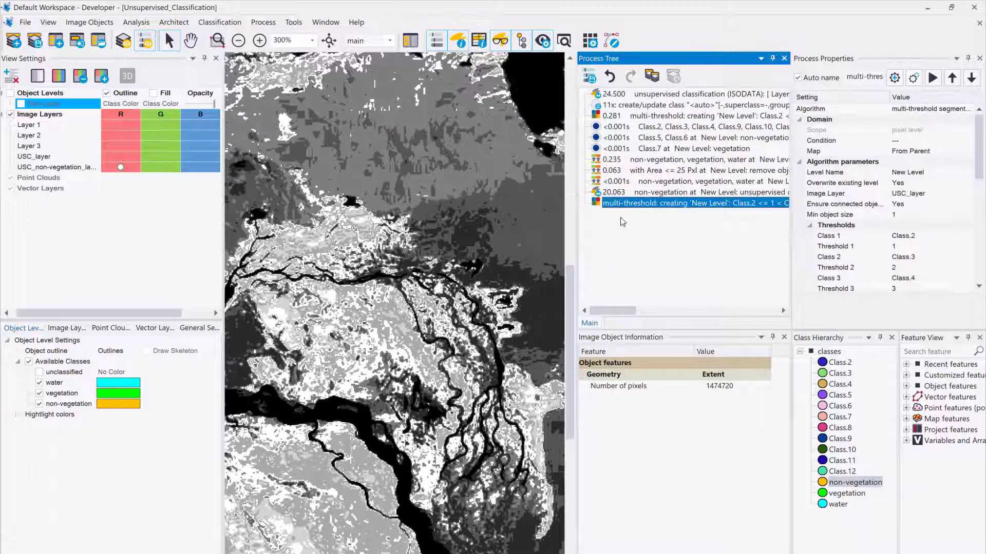
double_click(692, 203)
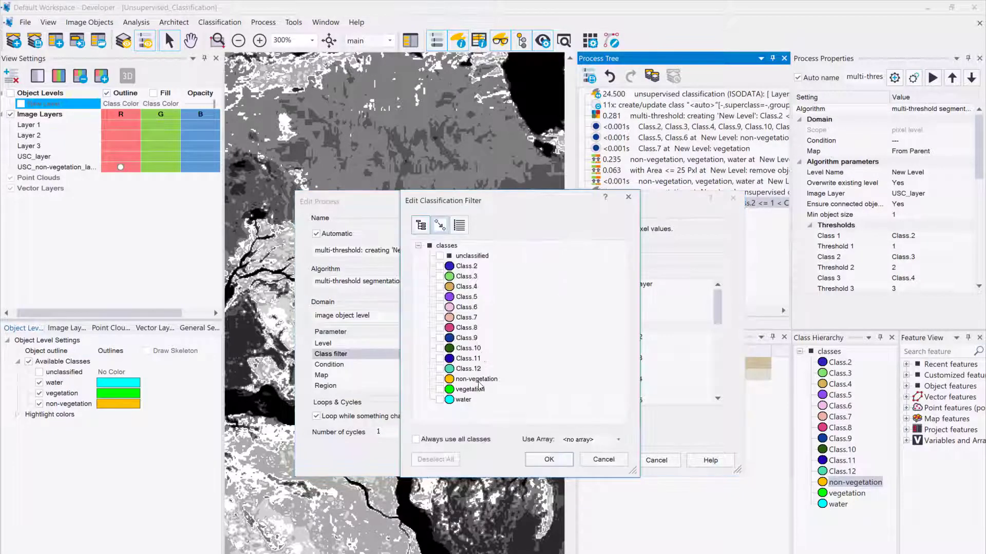
left_click(548, 460)
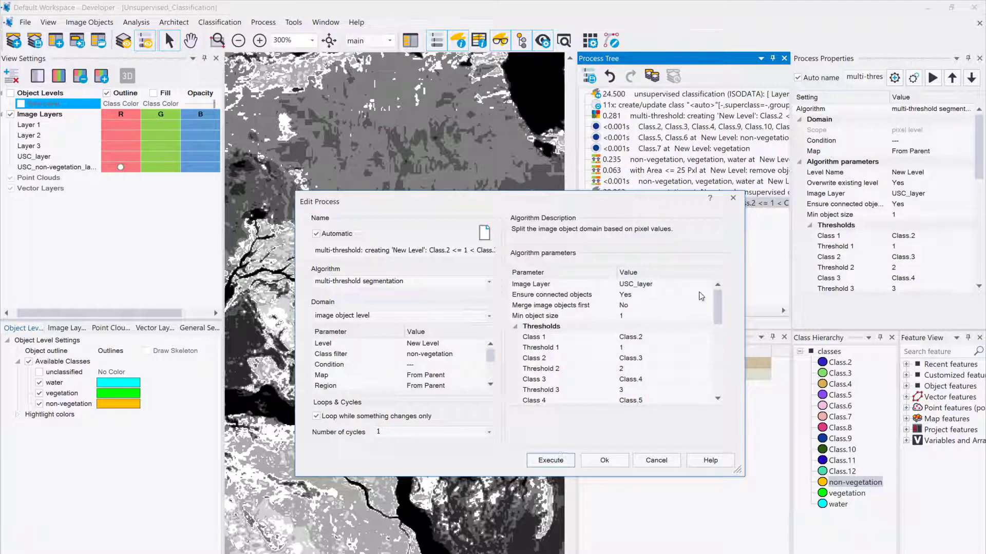
left_click(706, 284)
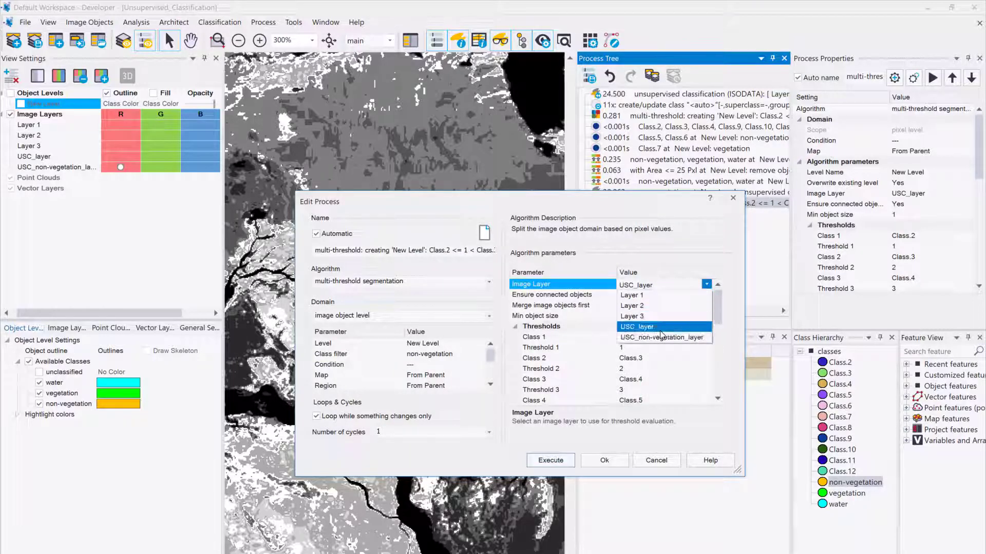
left_click(661, 337)
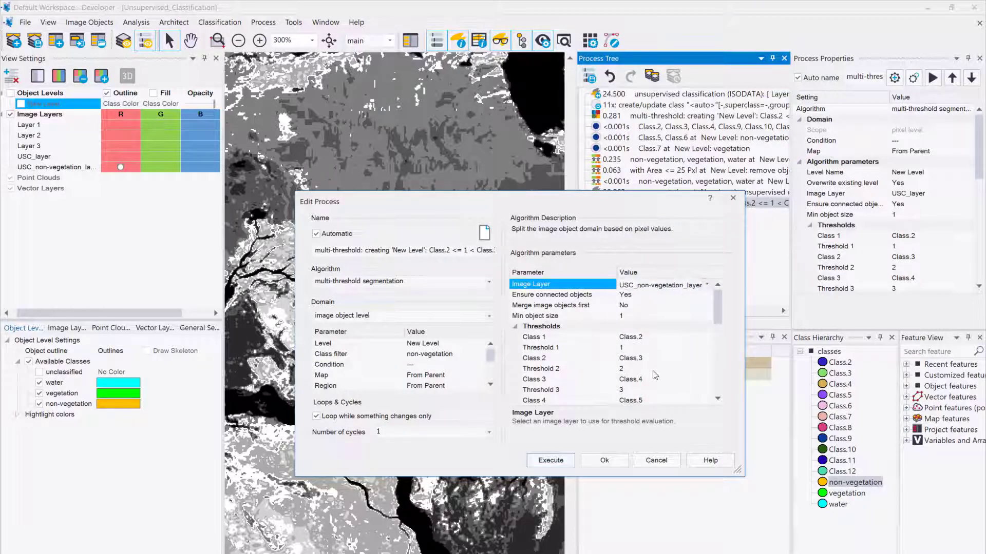
left_click(549, 460)
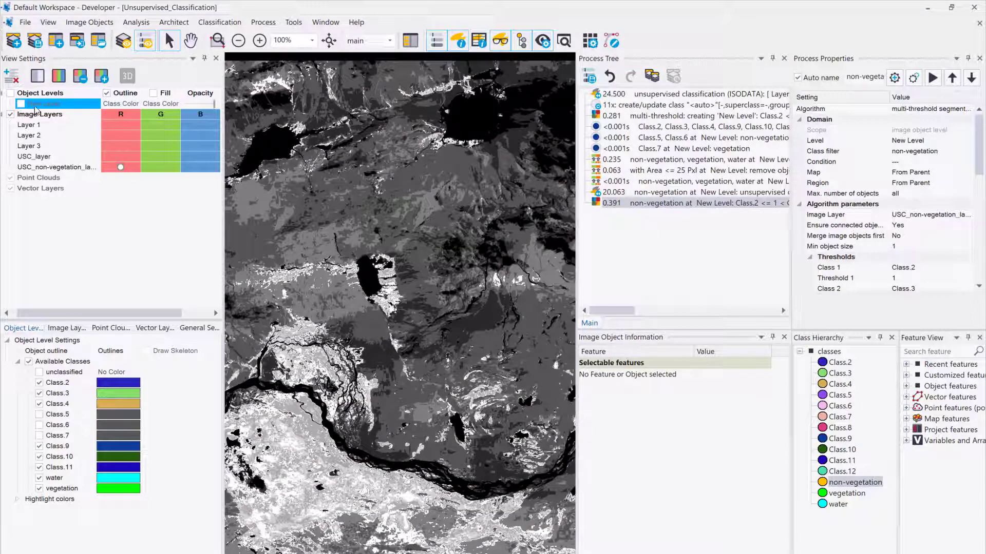
Step: Show object outlines filled with class colours and inspect a large brown object's size
left_click(44, 104)
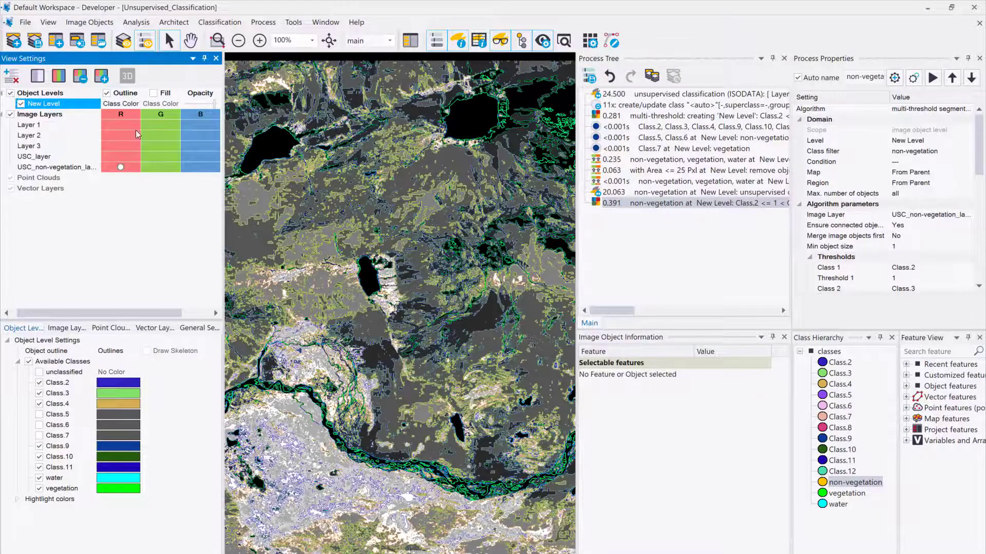
left_click(153, 93)
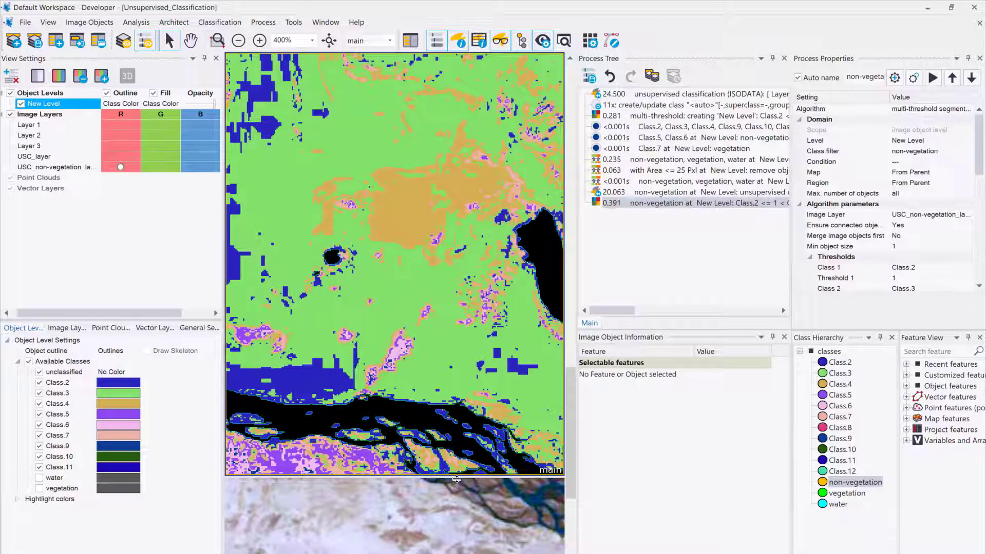
left_click(402, 214)
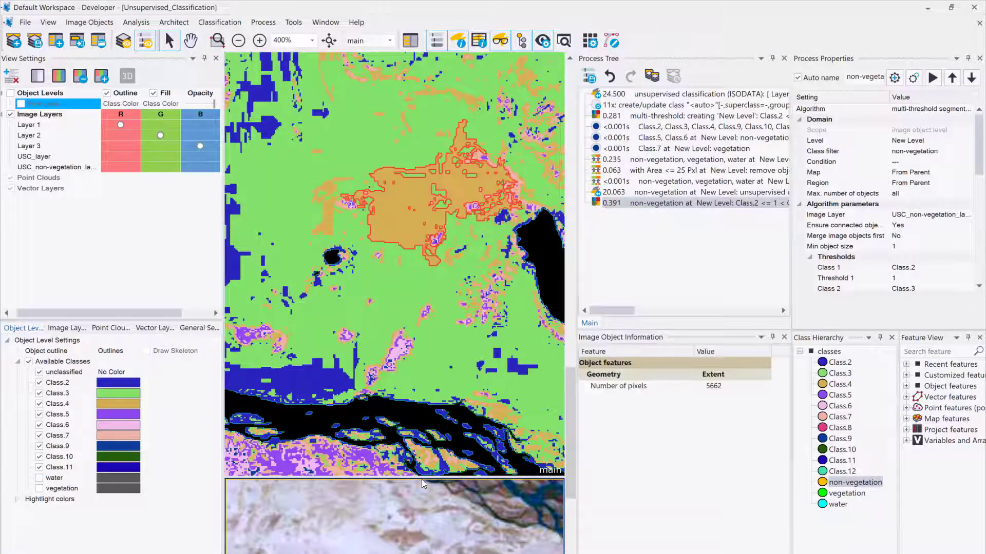